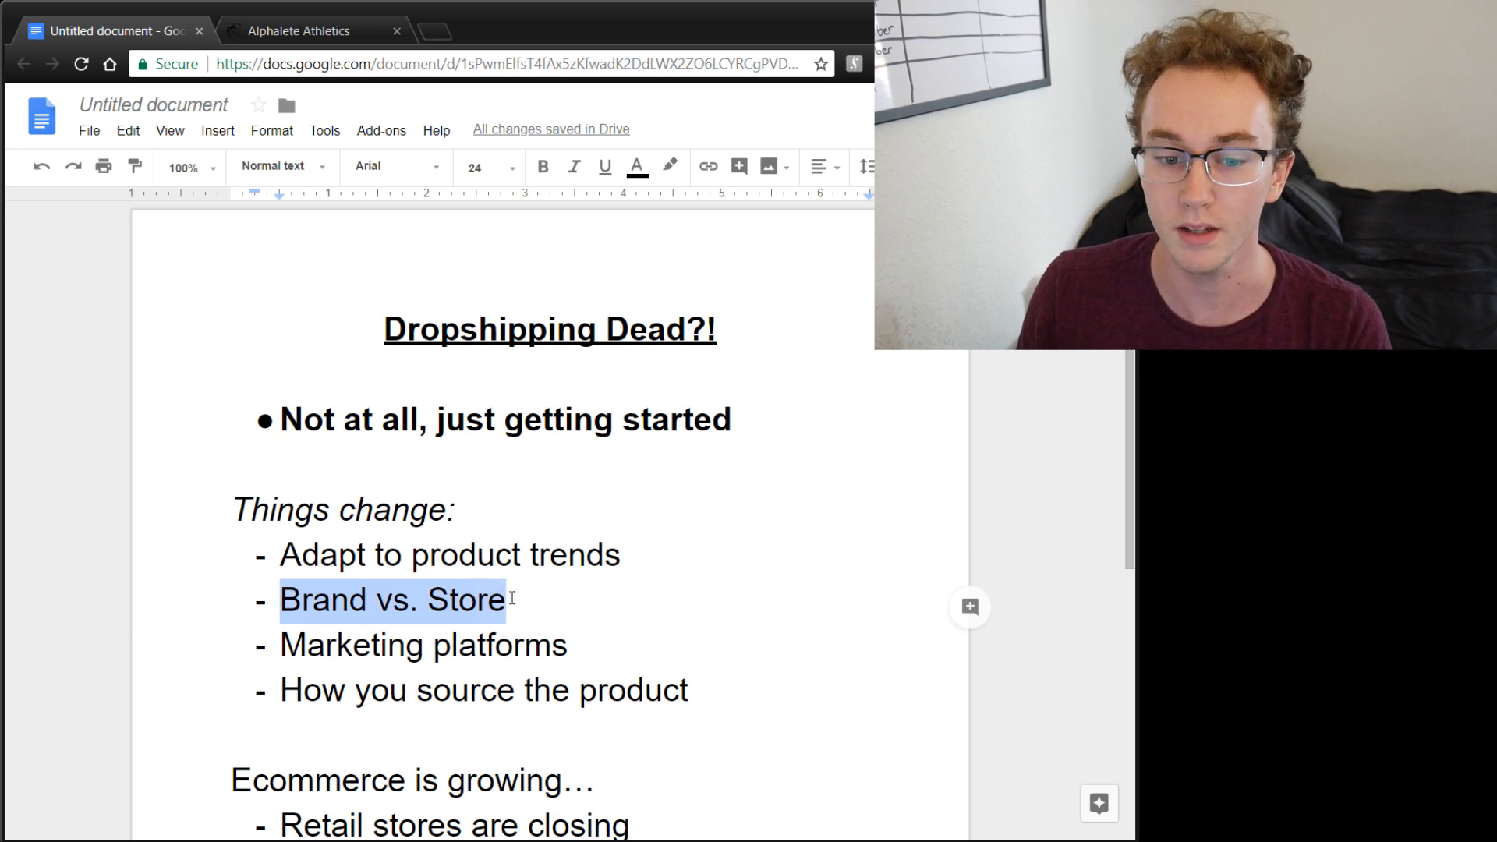
- Remove the emphasis from the 'Brand vs. Store' and 'Marketing platforms' outline lines
{"action": "left_click", "coordinate": [510, 600]}
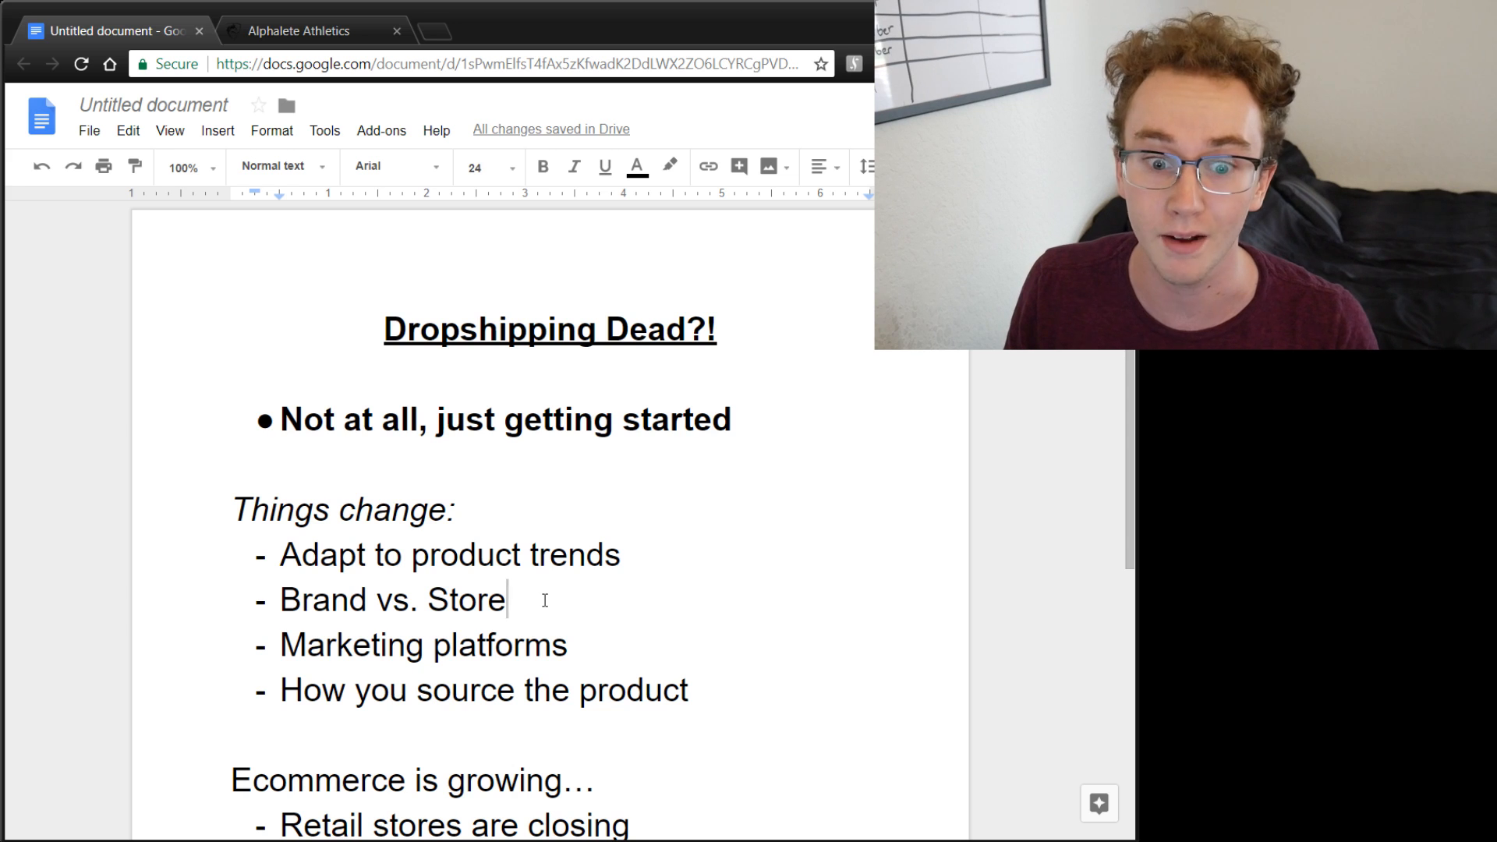
{"action": "double_click", "coordinate": [422, 645]}
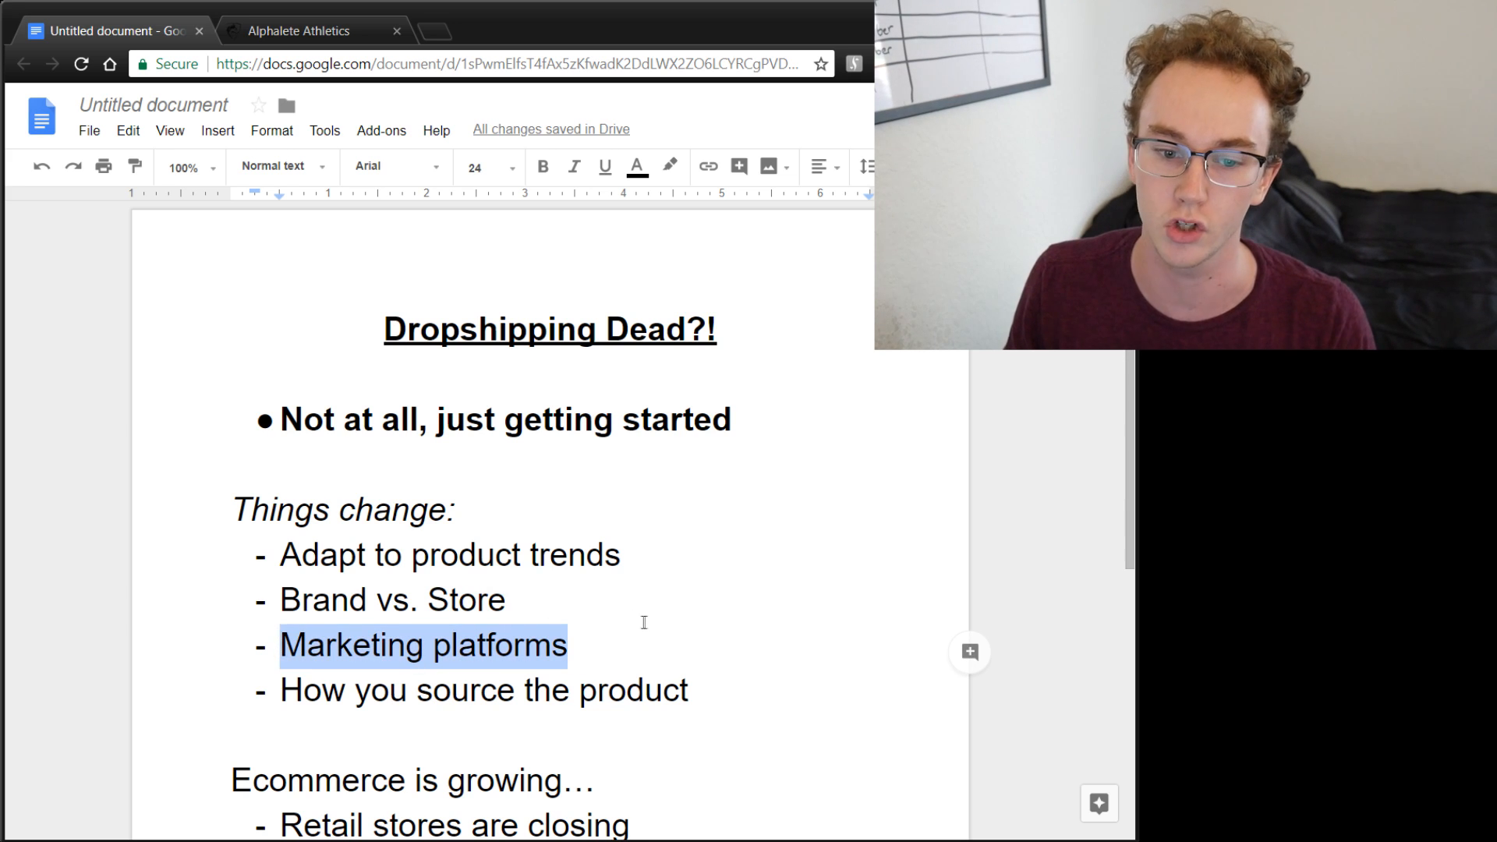
{"action": "left_click", "coordinate": [646, 626]}
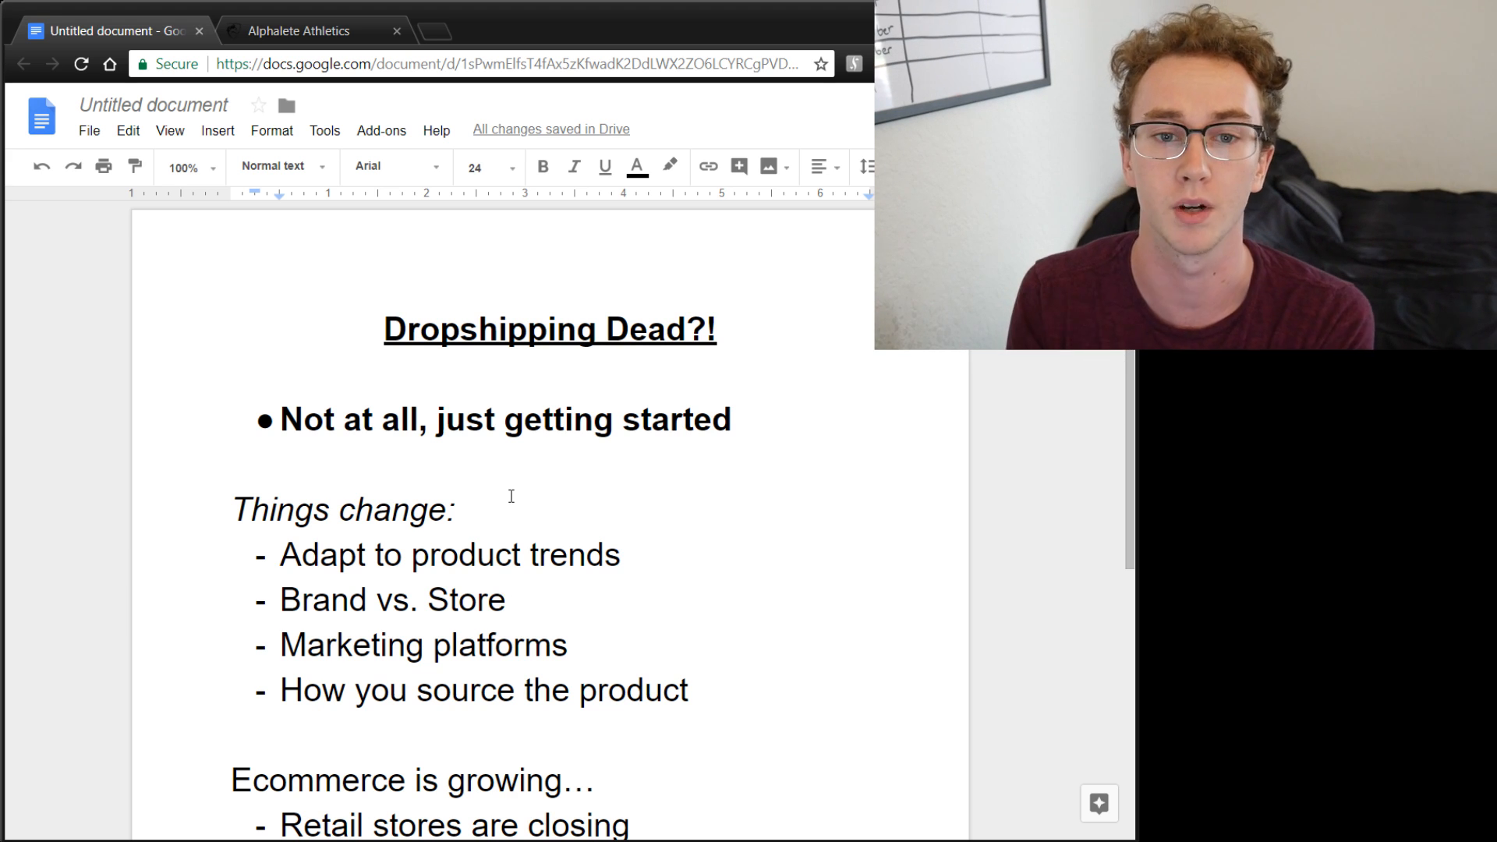
{"action": "mouse_move", "coordinate": [329, 31]}
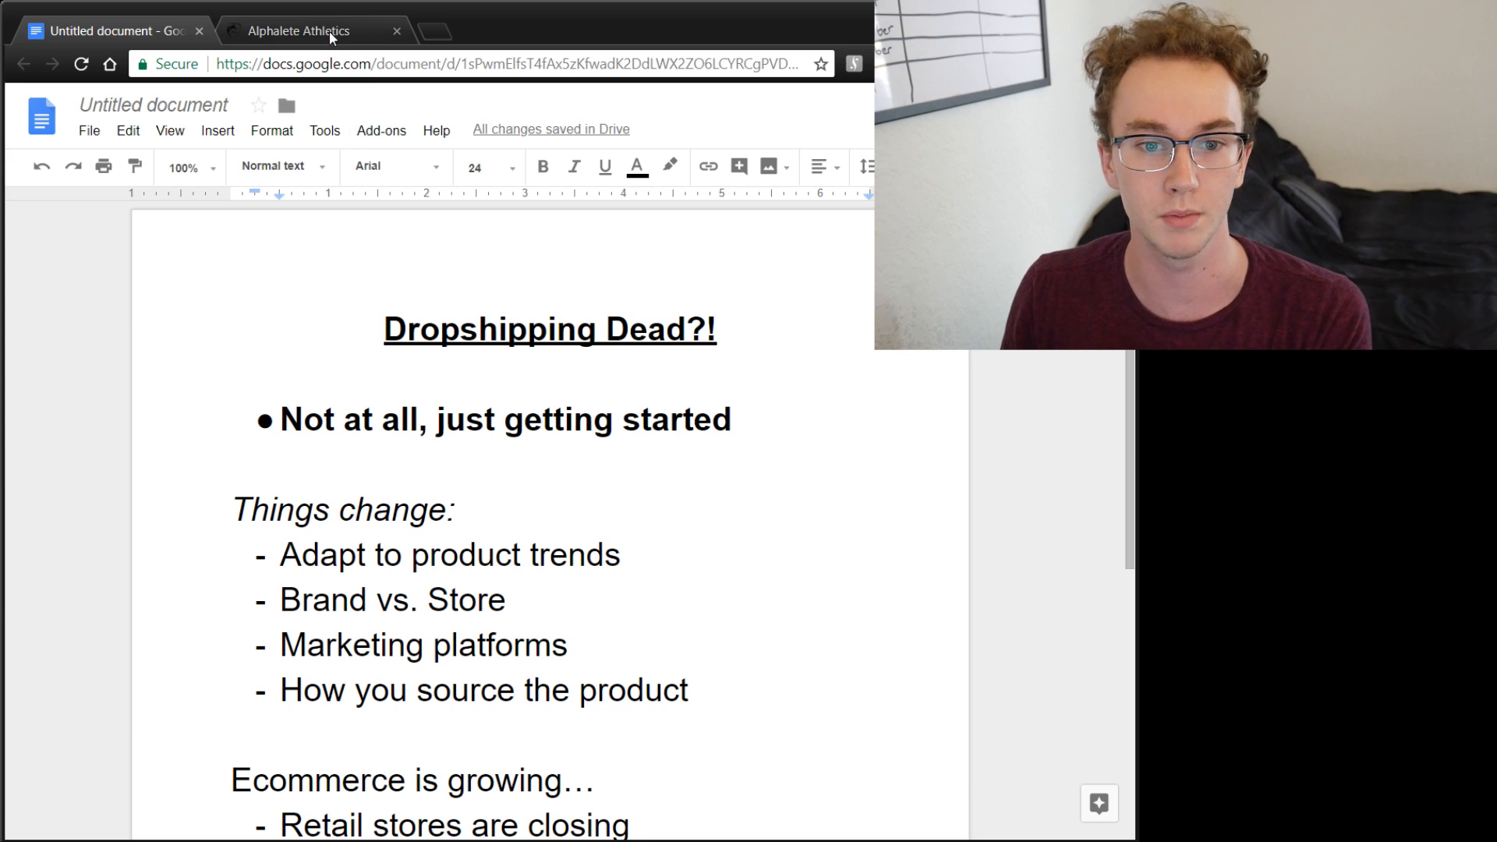
- Switch to the Alphalete Athletics store and scroll to the $52 New Men's Collection joggers
{"action": "left_click", "coordinate": [298, 31]}
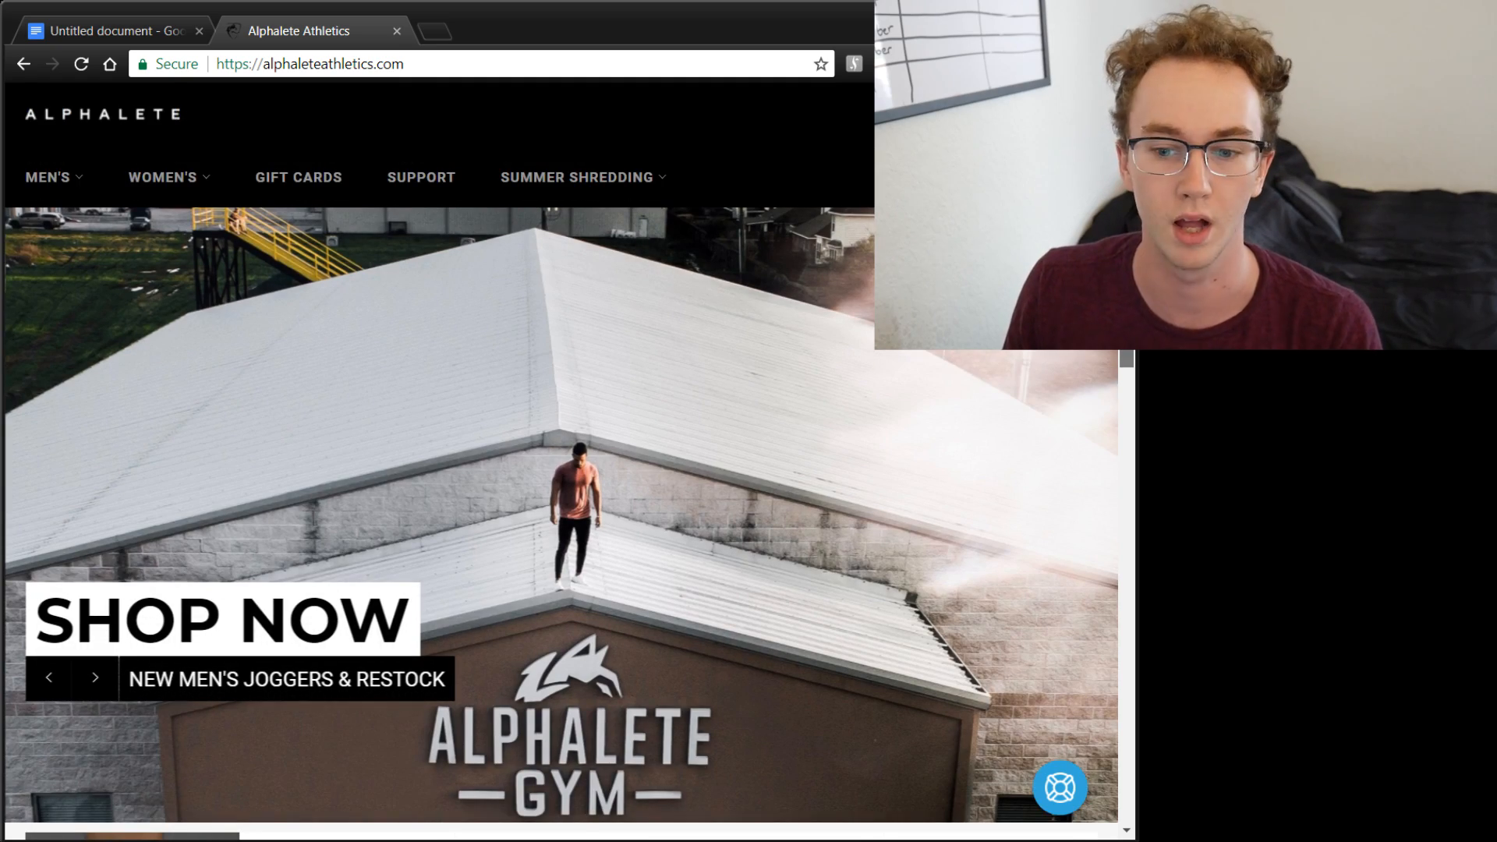
{"action": "left_click", "coordinate": [94, 677]}
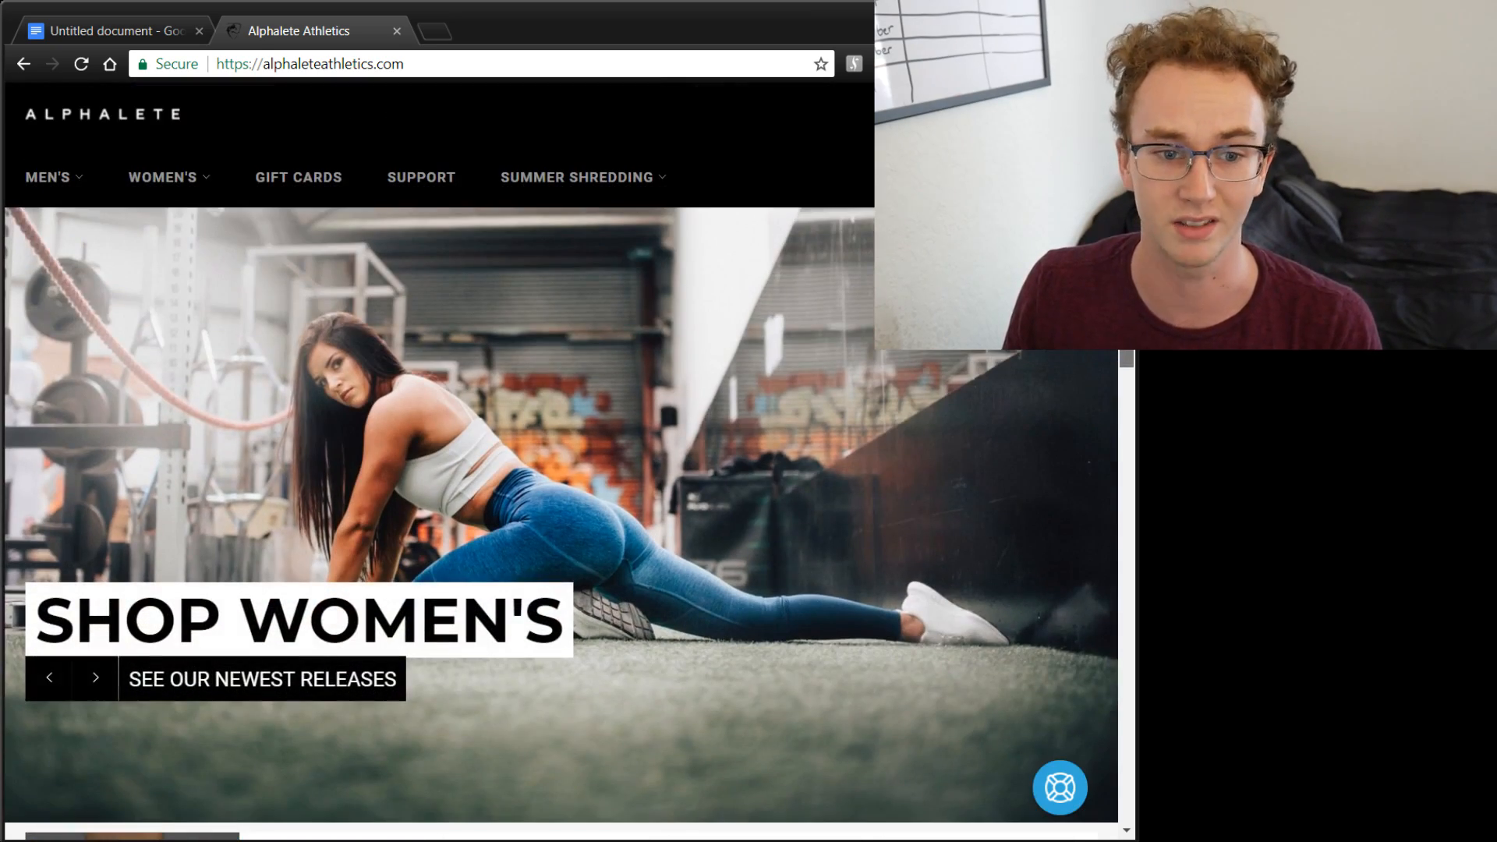
{"action": "scroll", "scroll_direction": "down", "scroll_amount": 3}
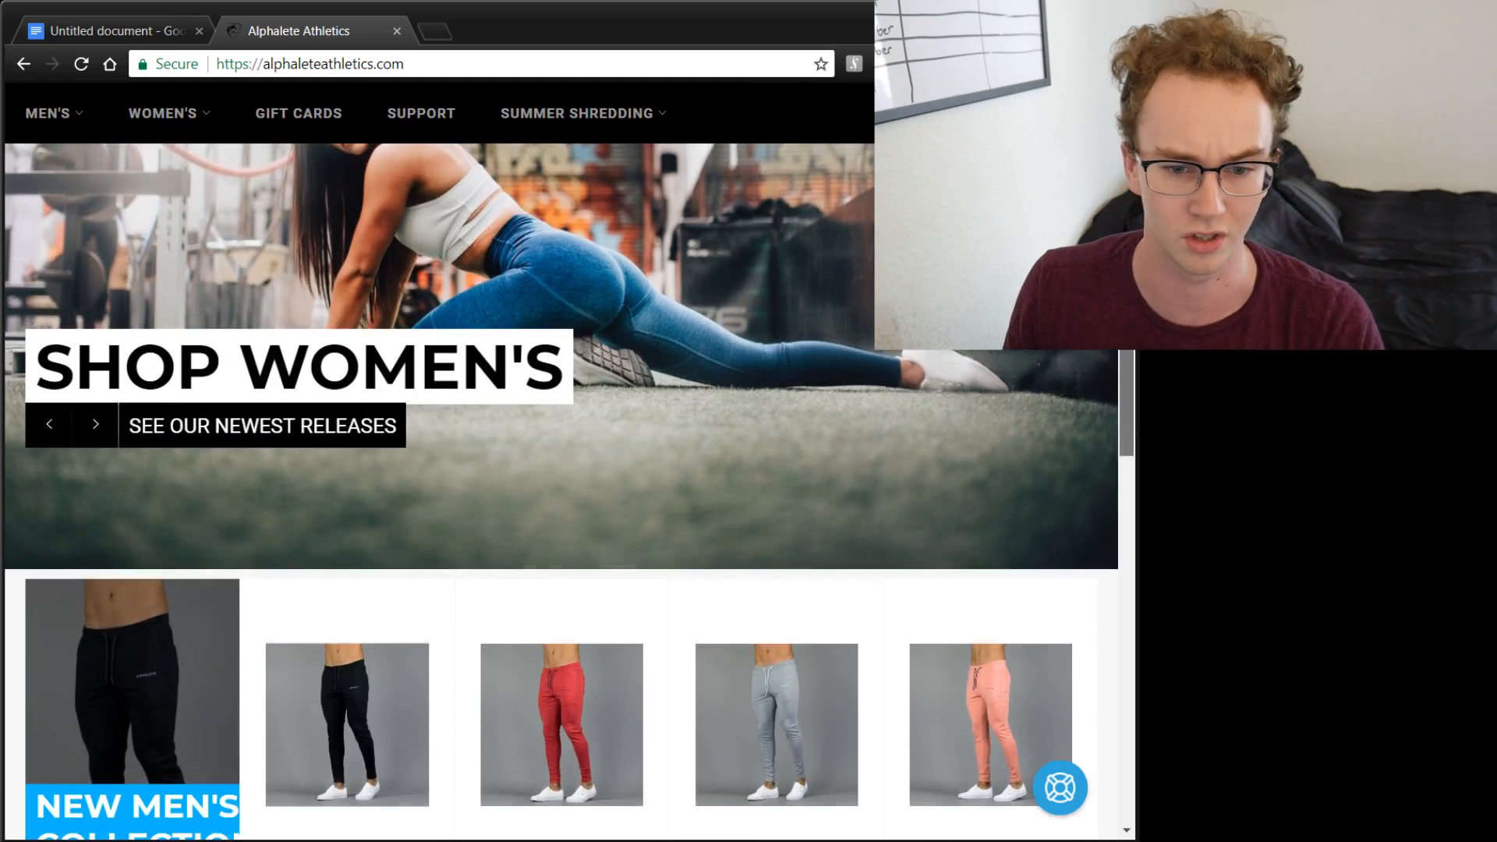
{"action": "scroll", "scroll_direction": "down", "scroll_amount": 3}
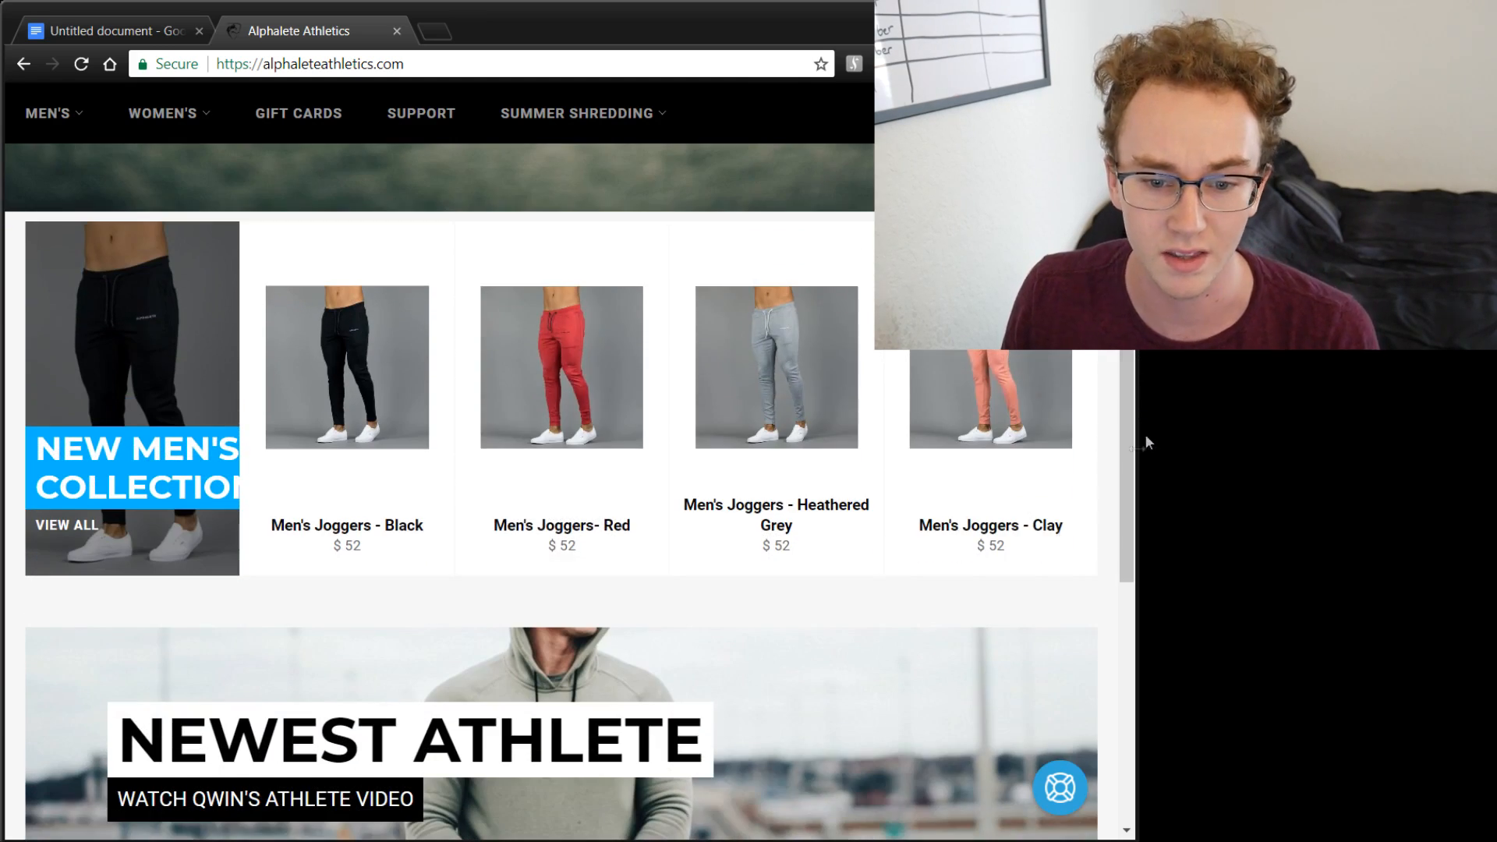
{"action": "mouse_move", "coordinate": [380, 603]}
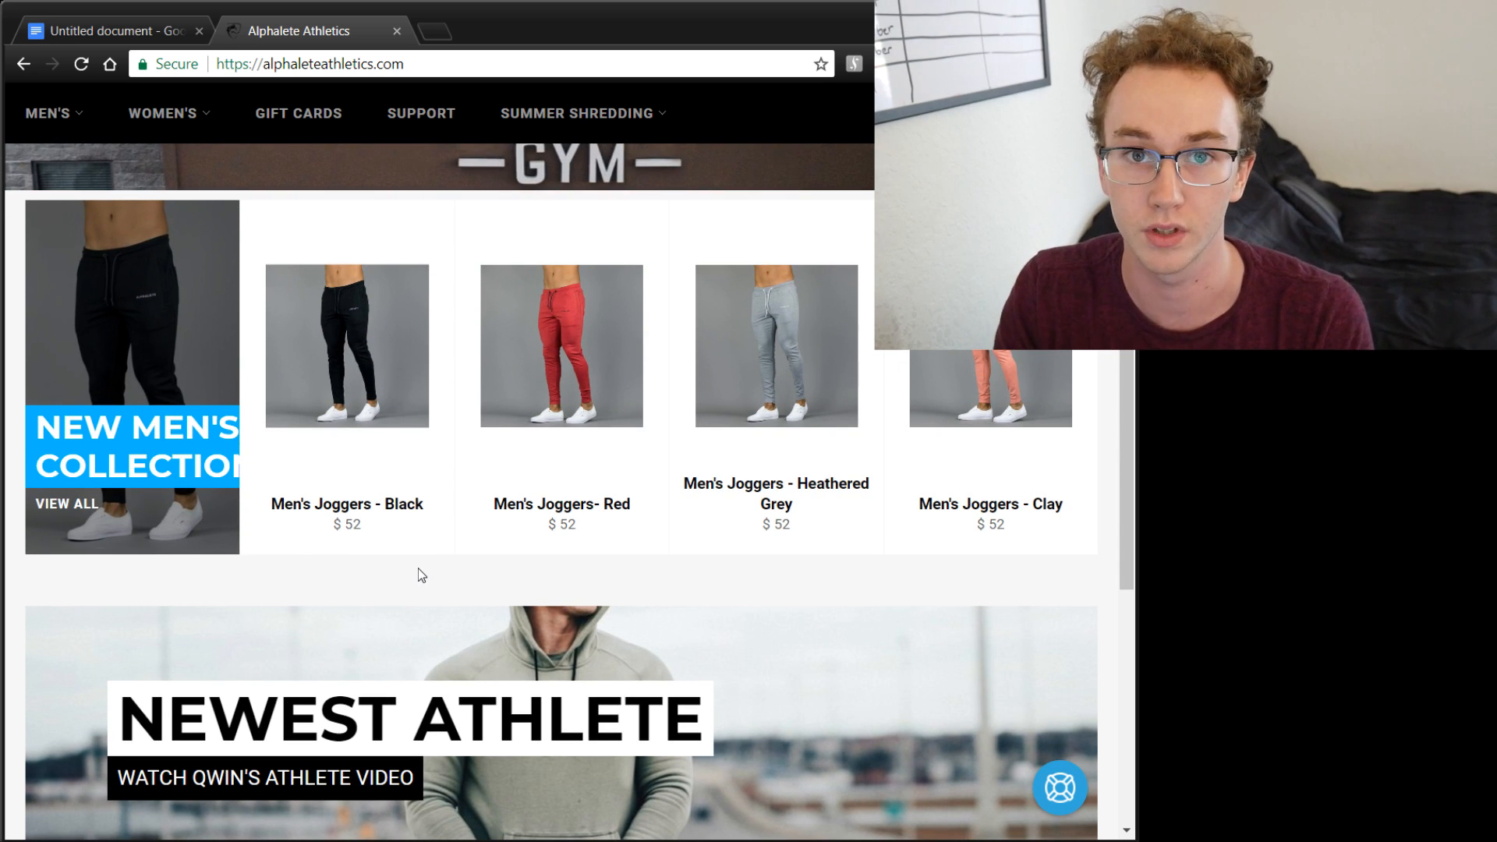
{"action": "mouse_move", "coordinate": [399, 546]}
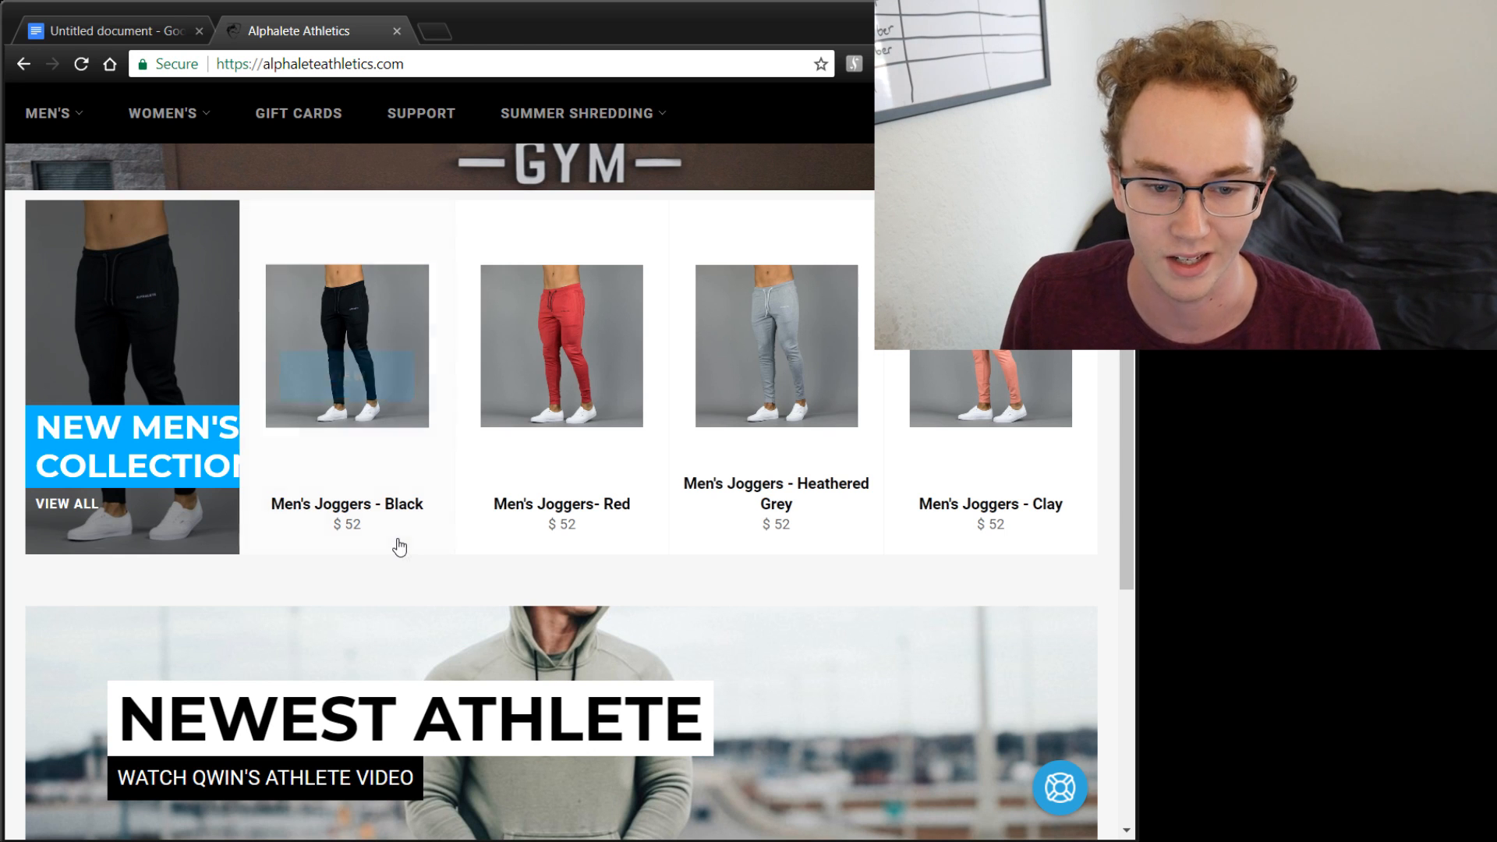
{"action": "mouse_move", "coordinate": [346, 358]}
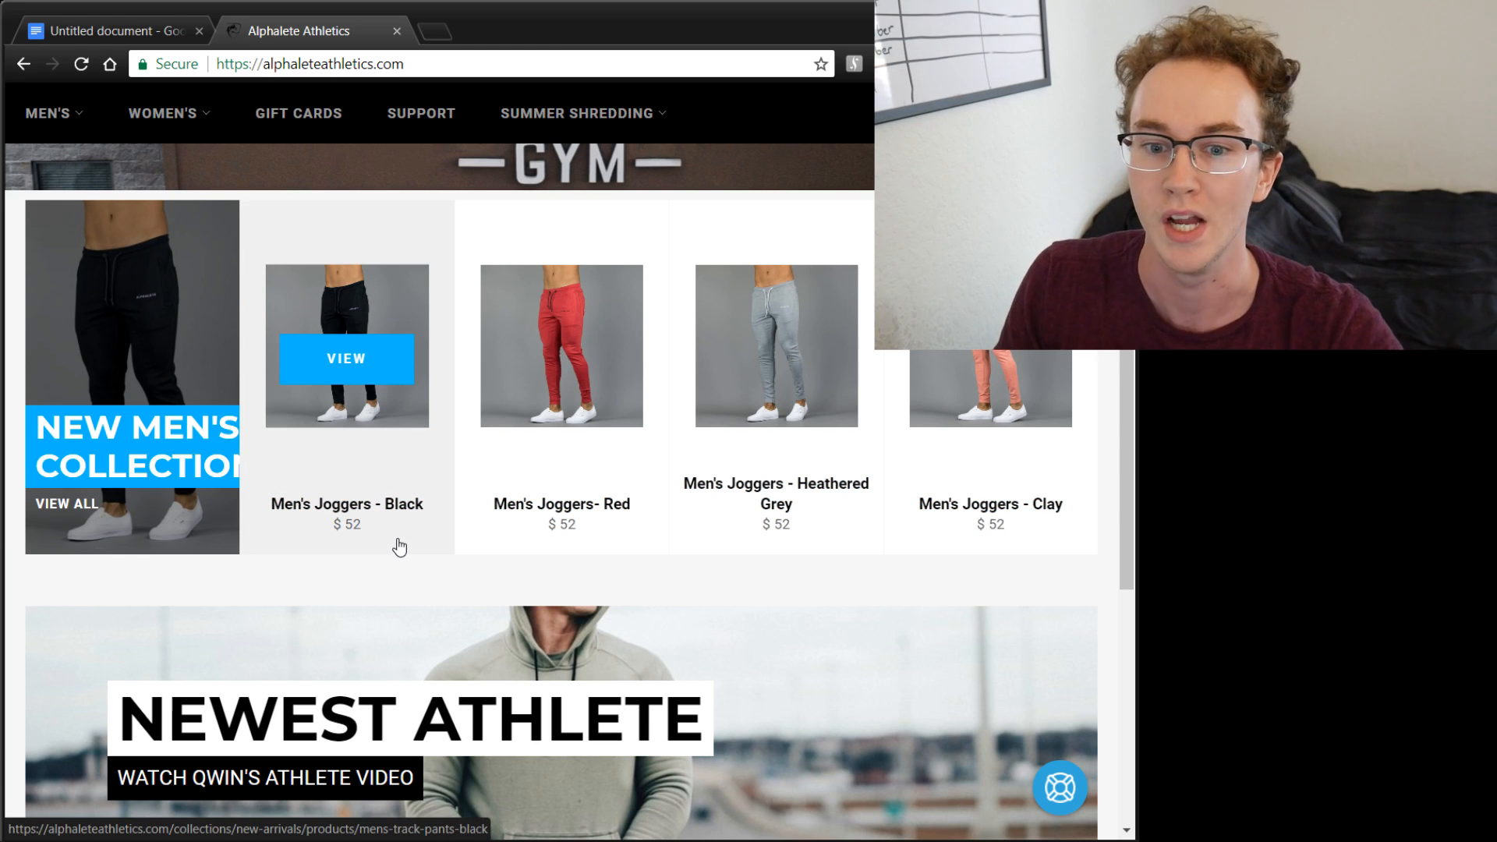
{"action": "mouse_move", "coordinate": [1097, 464]}
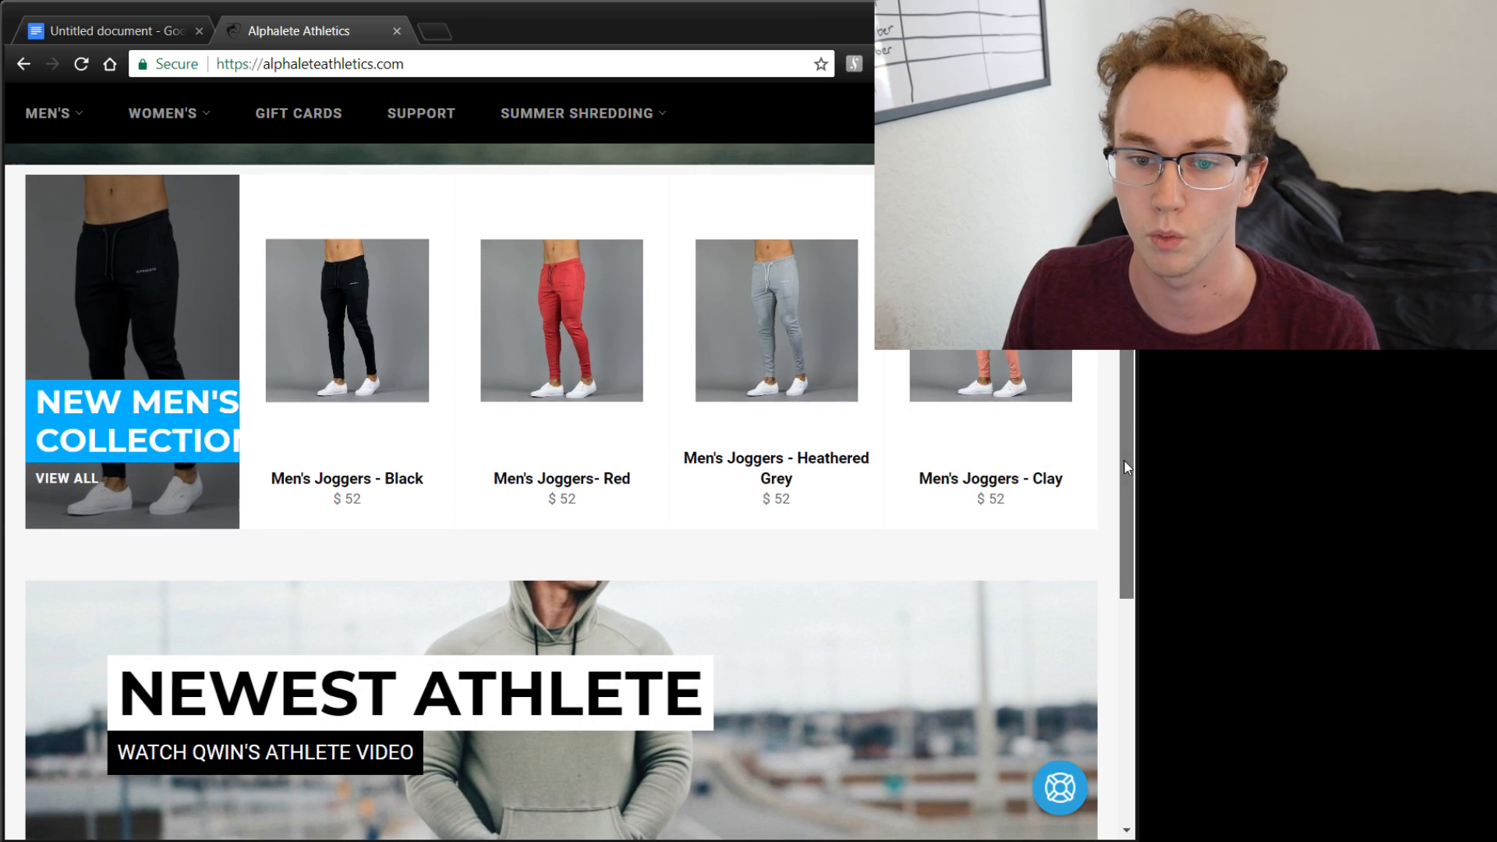
{"action": "mouse_move", "coordinate": [854, 611]}
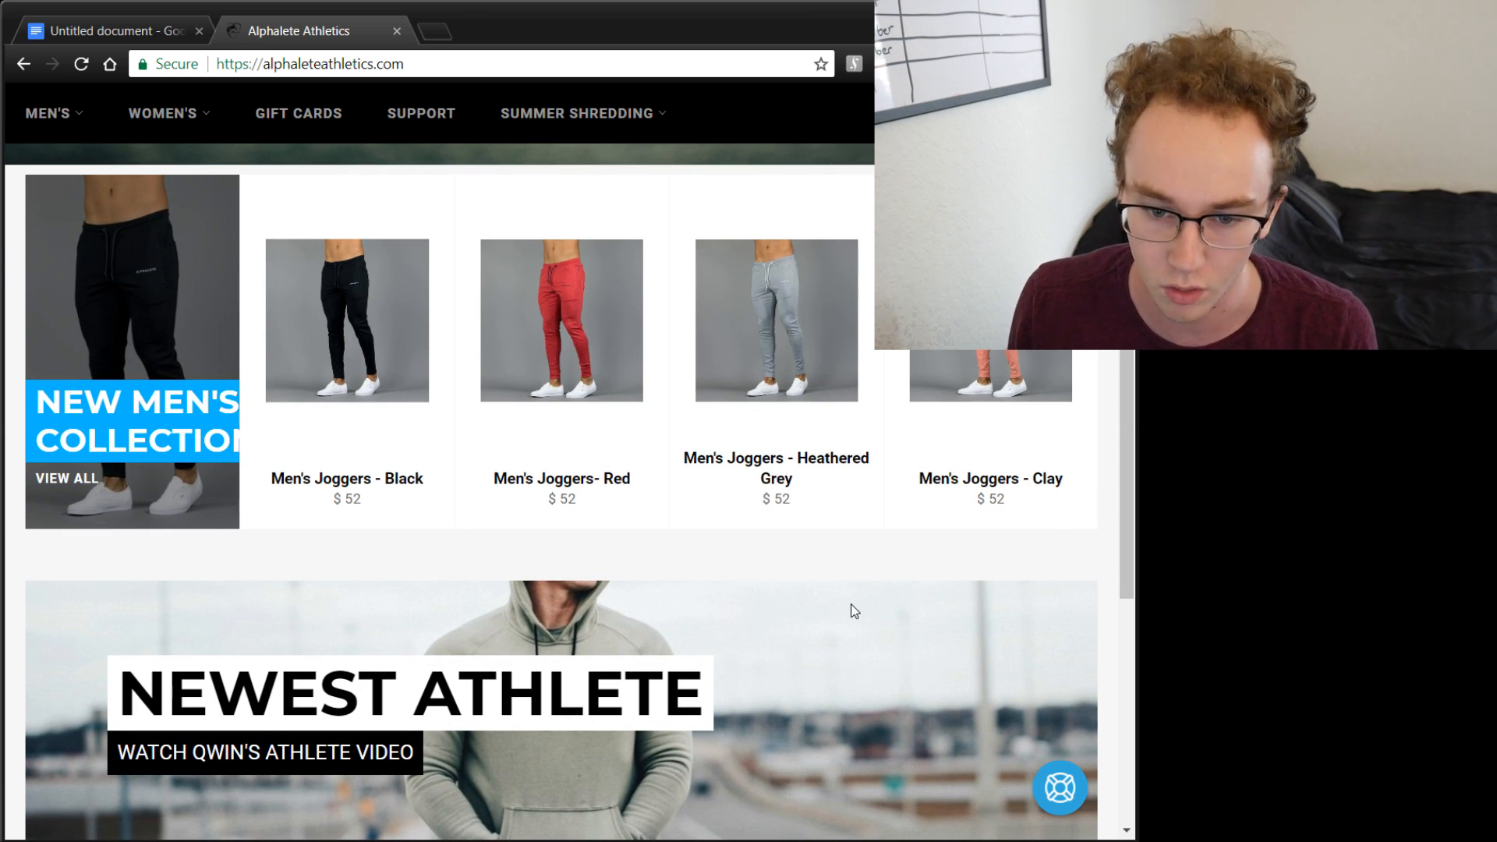
{"action": "mouse_move", "coordinate": [561, 333]}
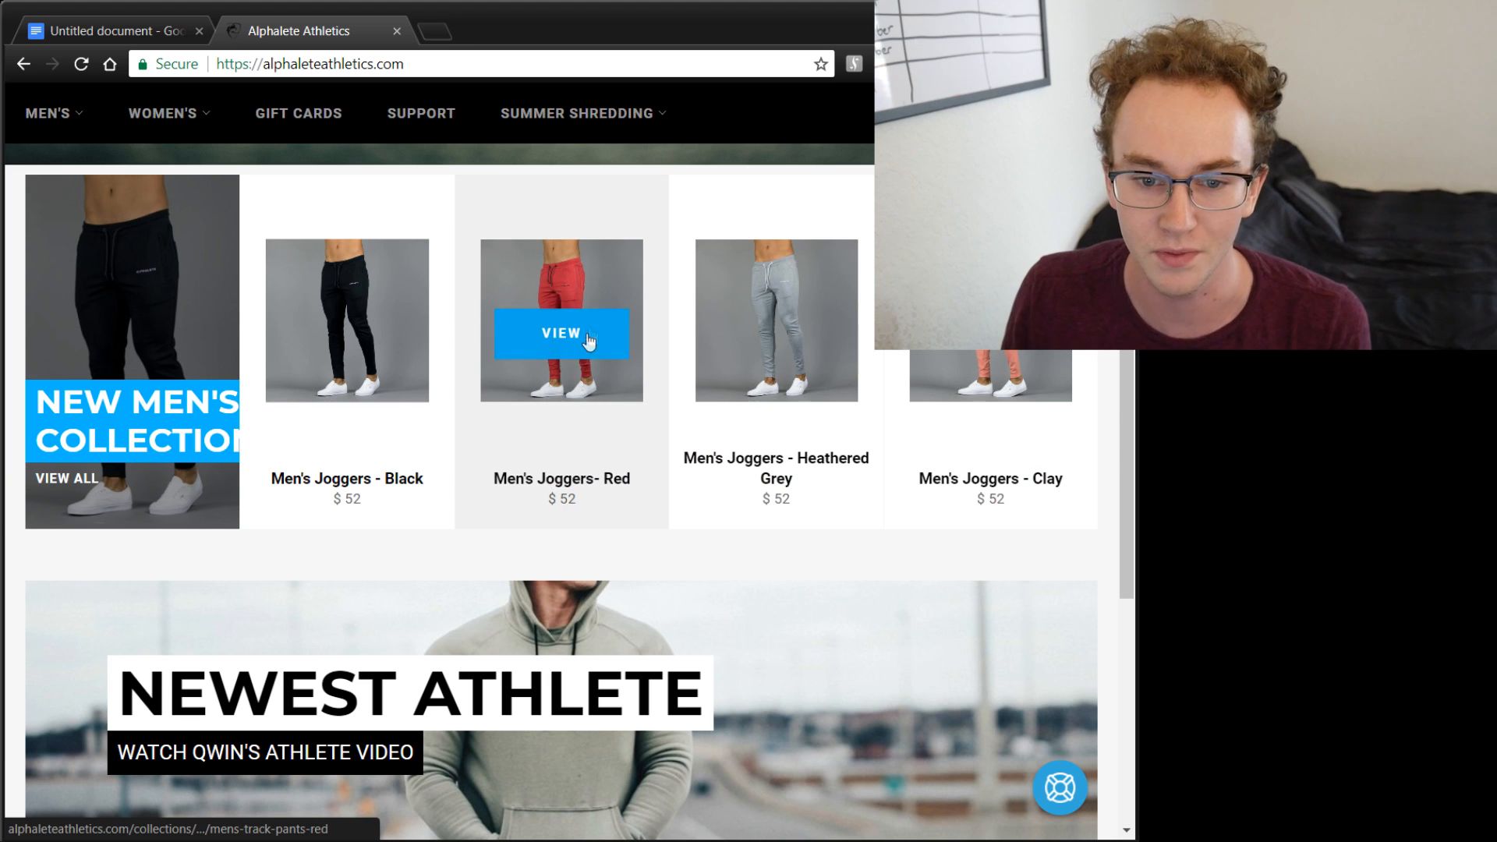
{"action": "mouse_move", "coordinate": [939, 416]}
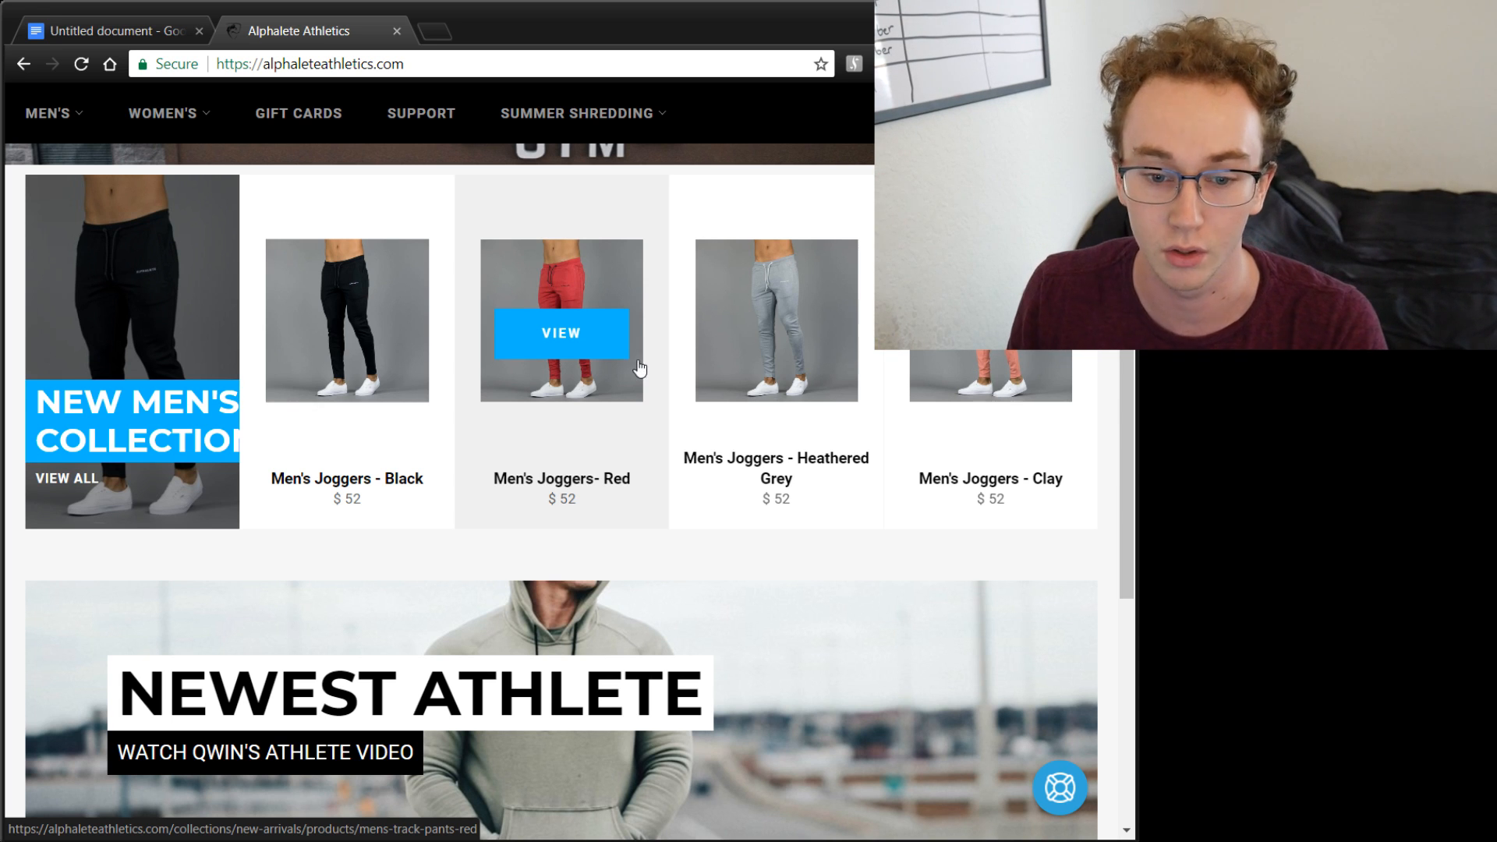
{"action": "mouse_move", "coordinate": [557, 518]}
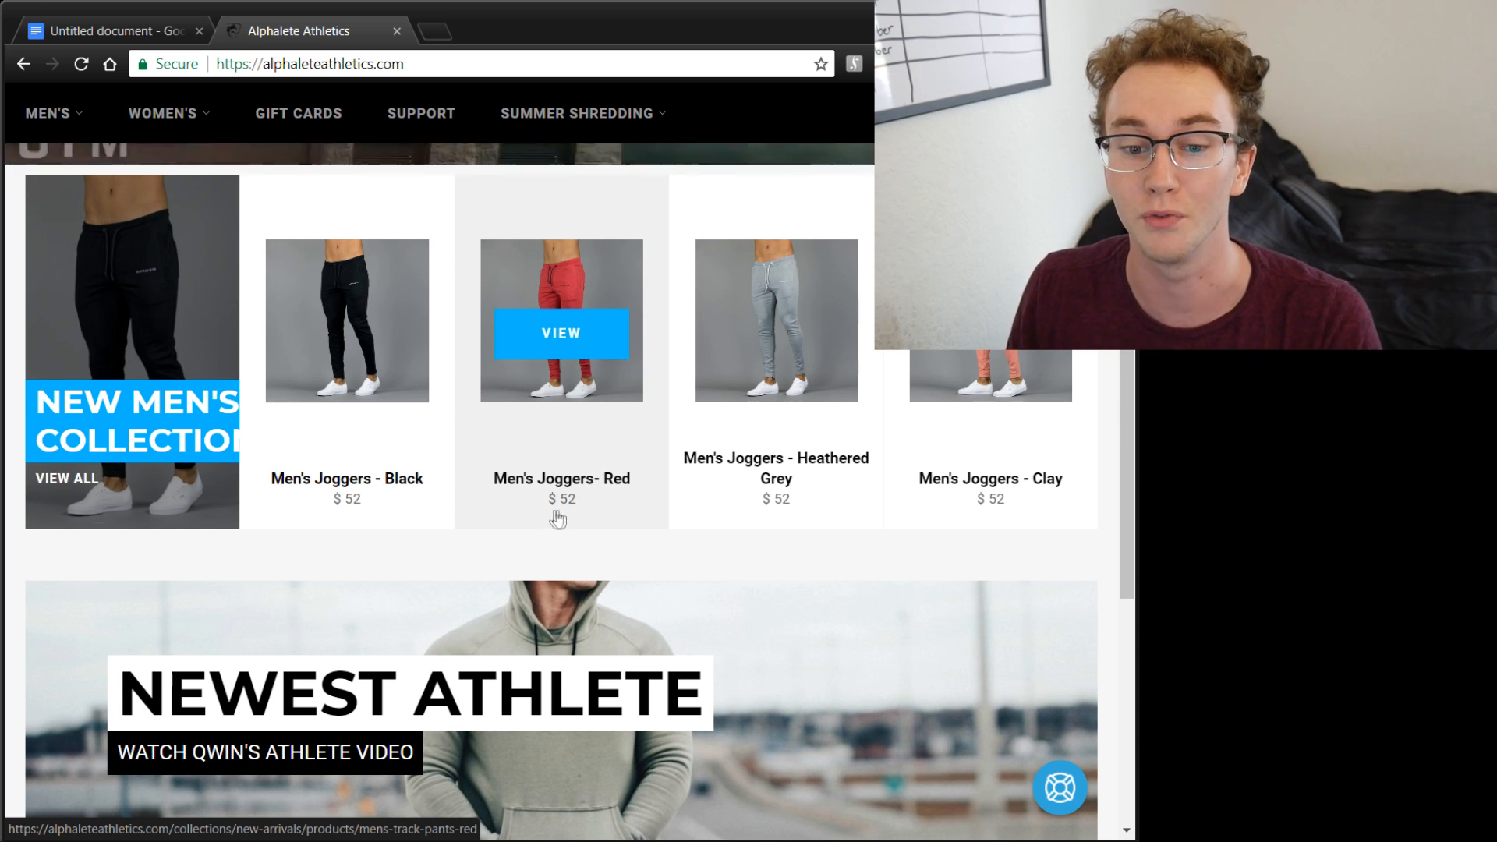
- Open the $52.00 Men's Joggers – Red page and review its description, highlights and size chart
{"action": "left_click", "coordinate": [562, 334]}
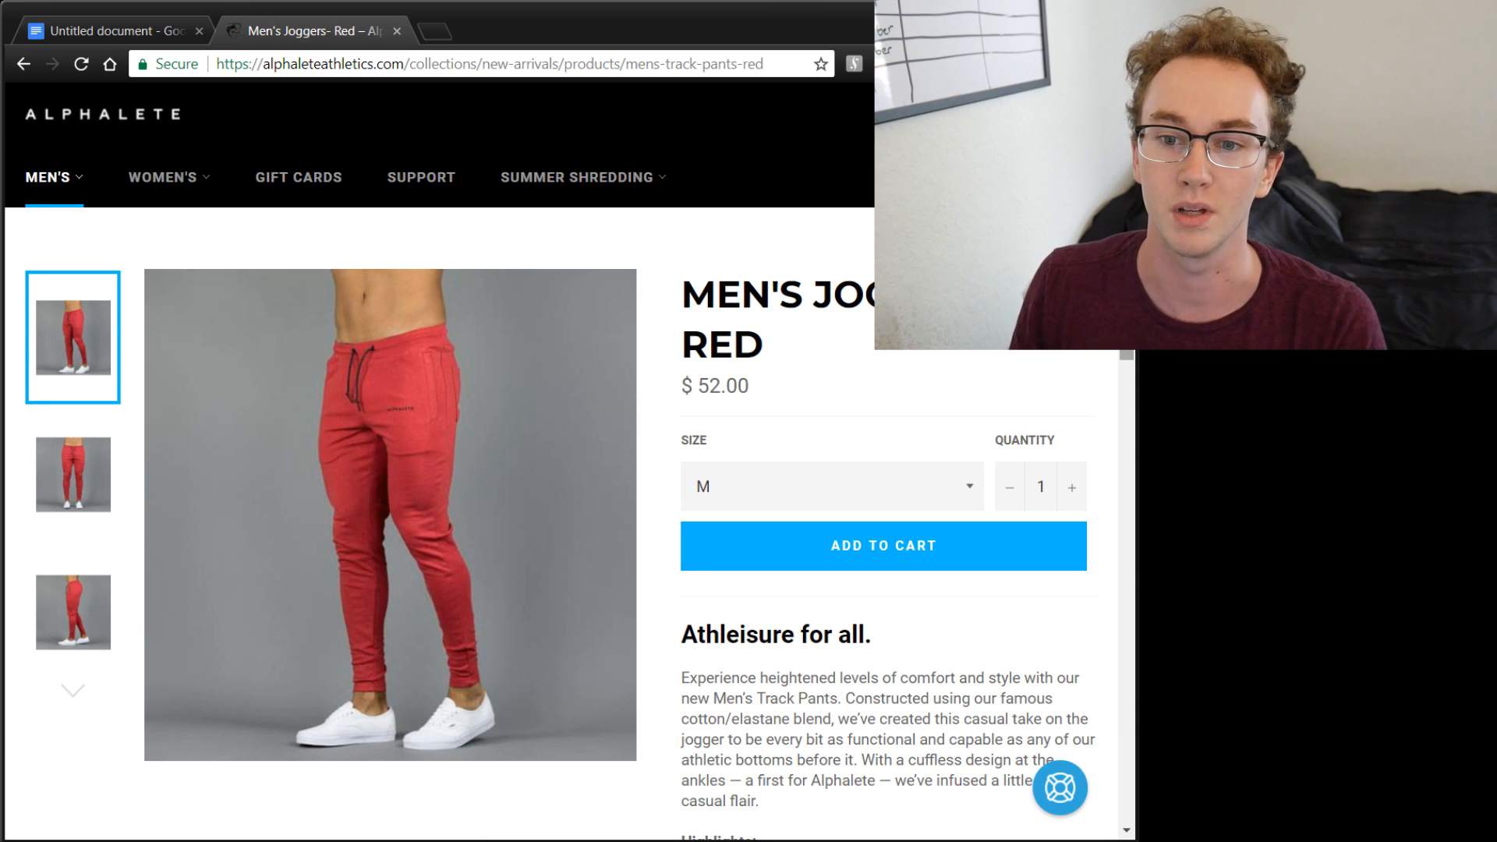
{"action": "scroll", "scroll_direction": "down", "scroll_amount": 3}
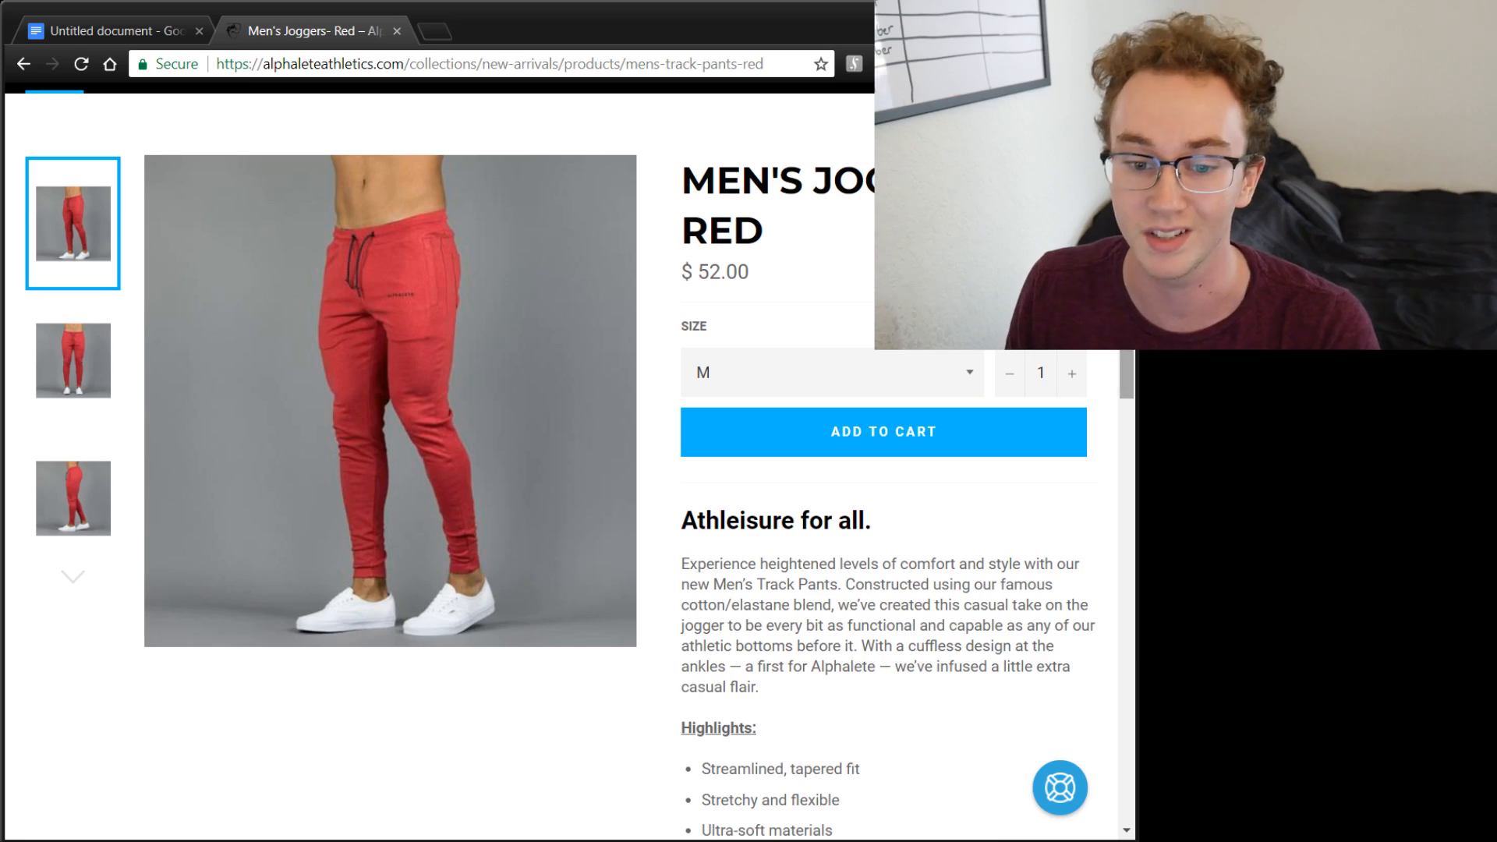
{"action": "scroll", "scroll_direction": "down", "scroll_amount": 3}
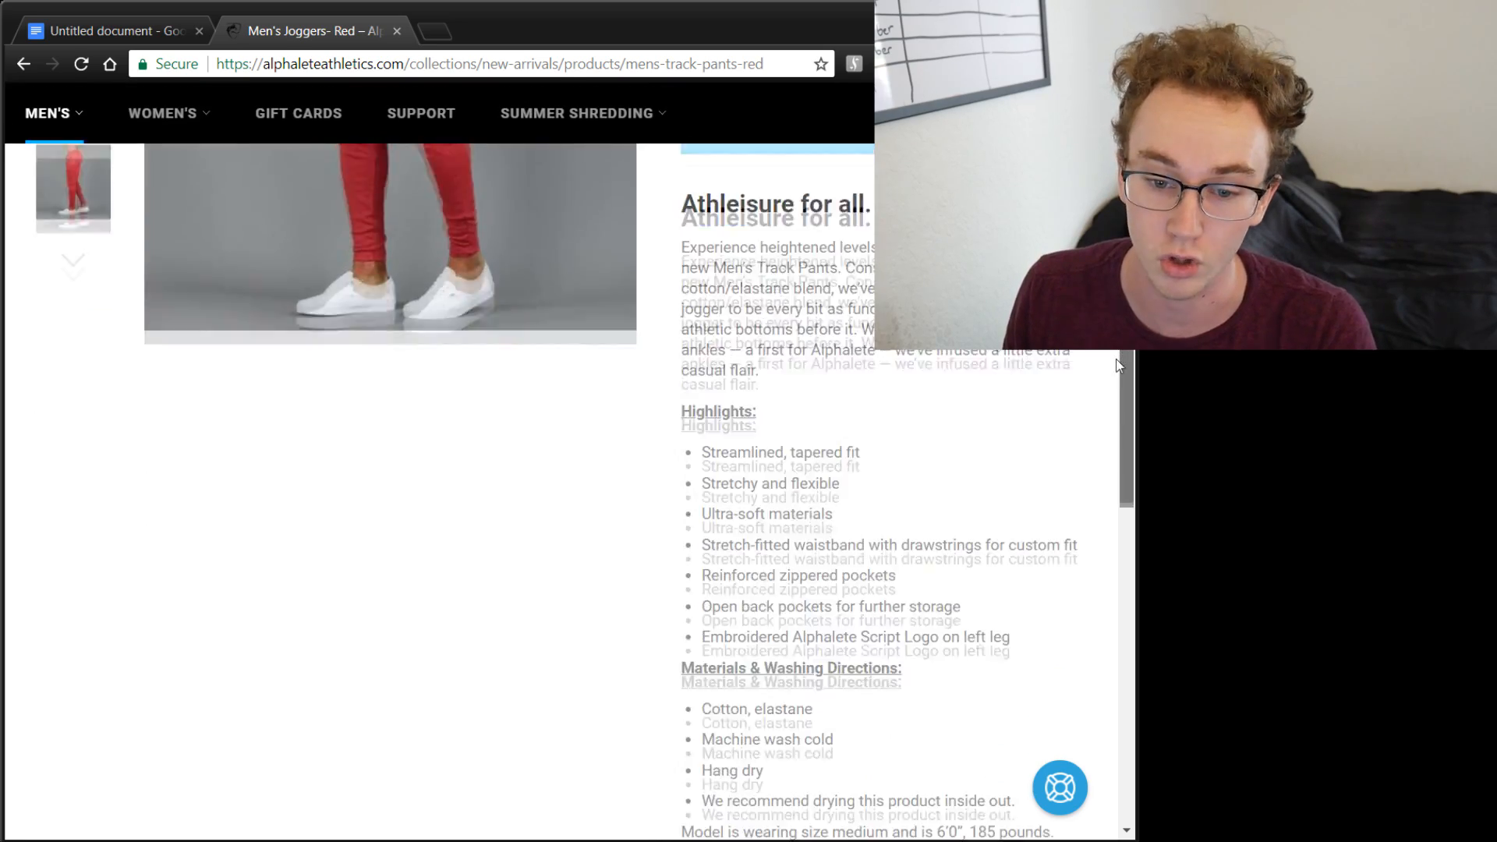
{"action": "scroll", "scroll_direction": "down", "scroll_amount": 3}
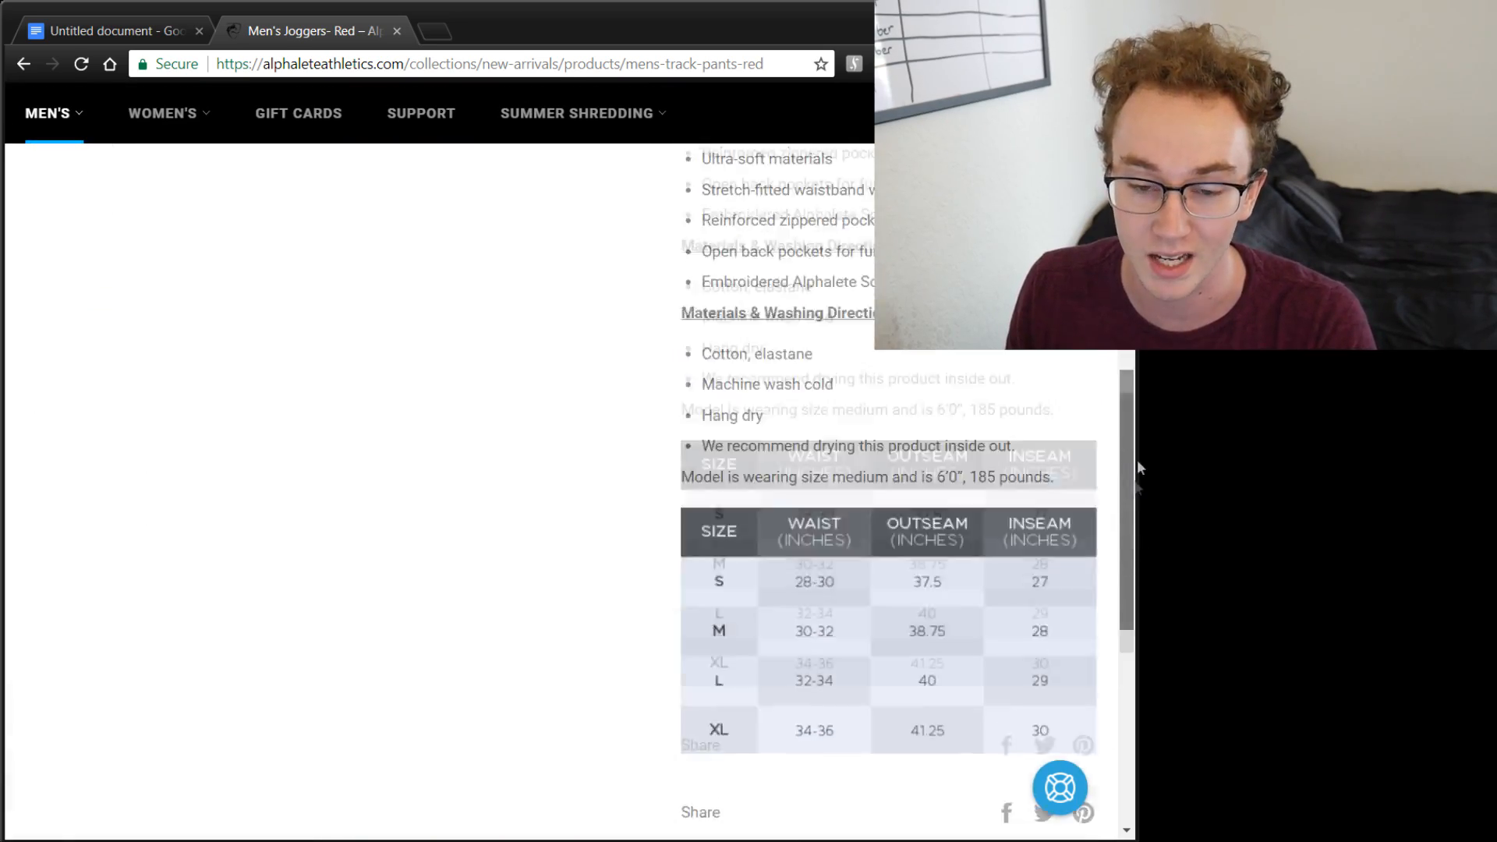
{"action": "scroll", "scroll_direction": "up", "scroll_amount": 3}
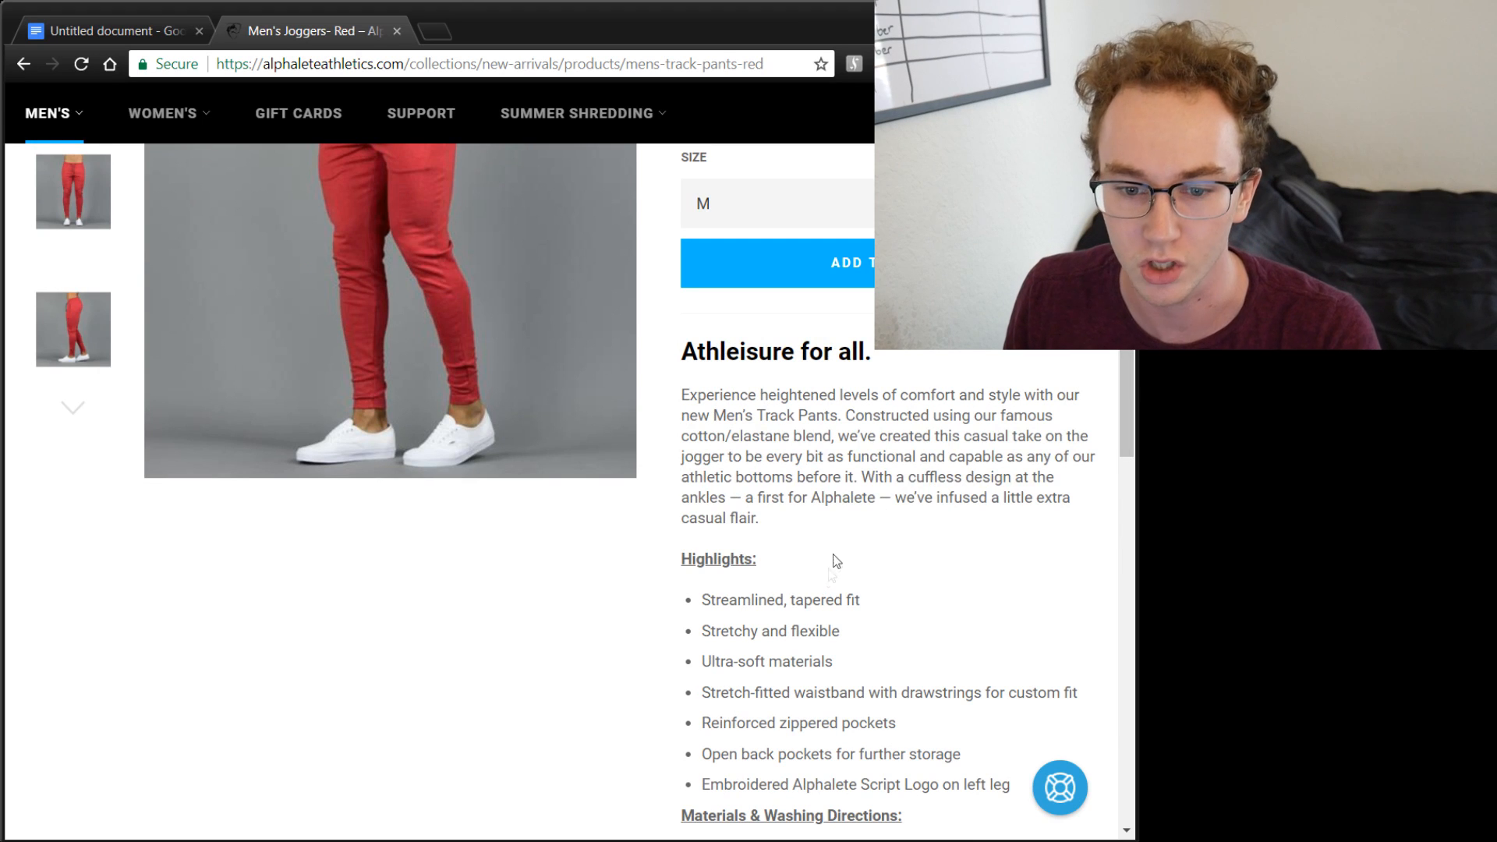
{"action": "scroll", "scroll_direction": "down", "scroll_amount": 3}
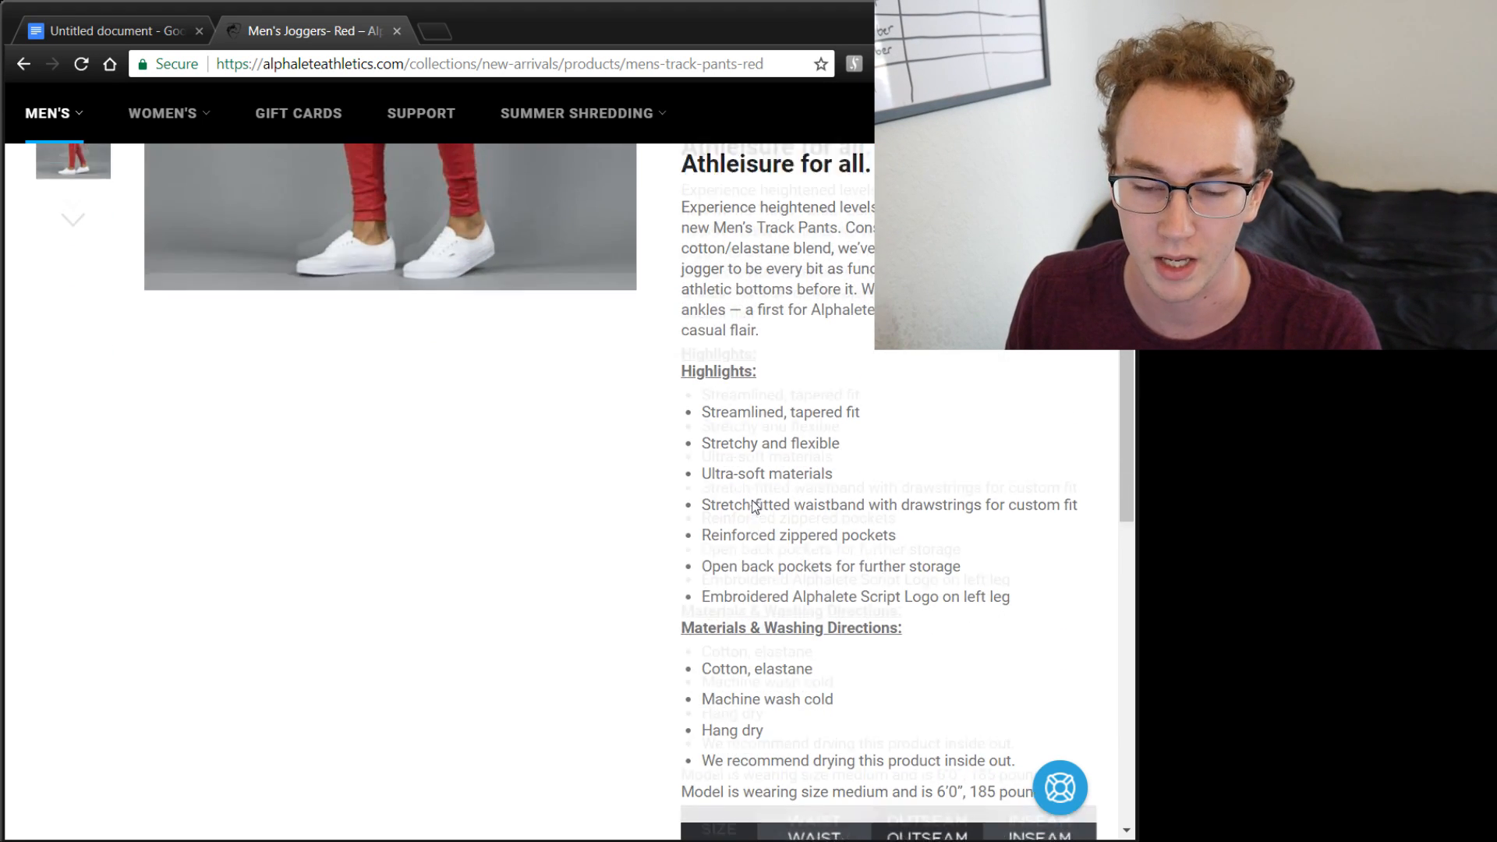
{"action": "scroll", "scroll_direction": "up", "scroll_amount": 3}
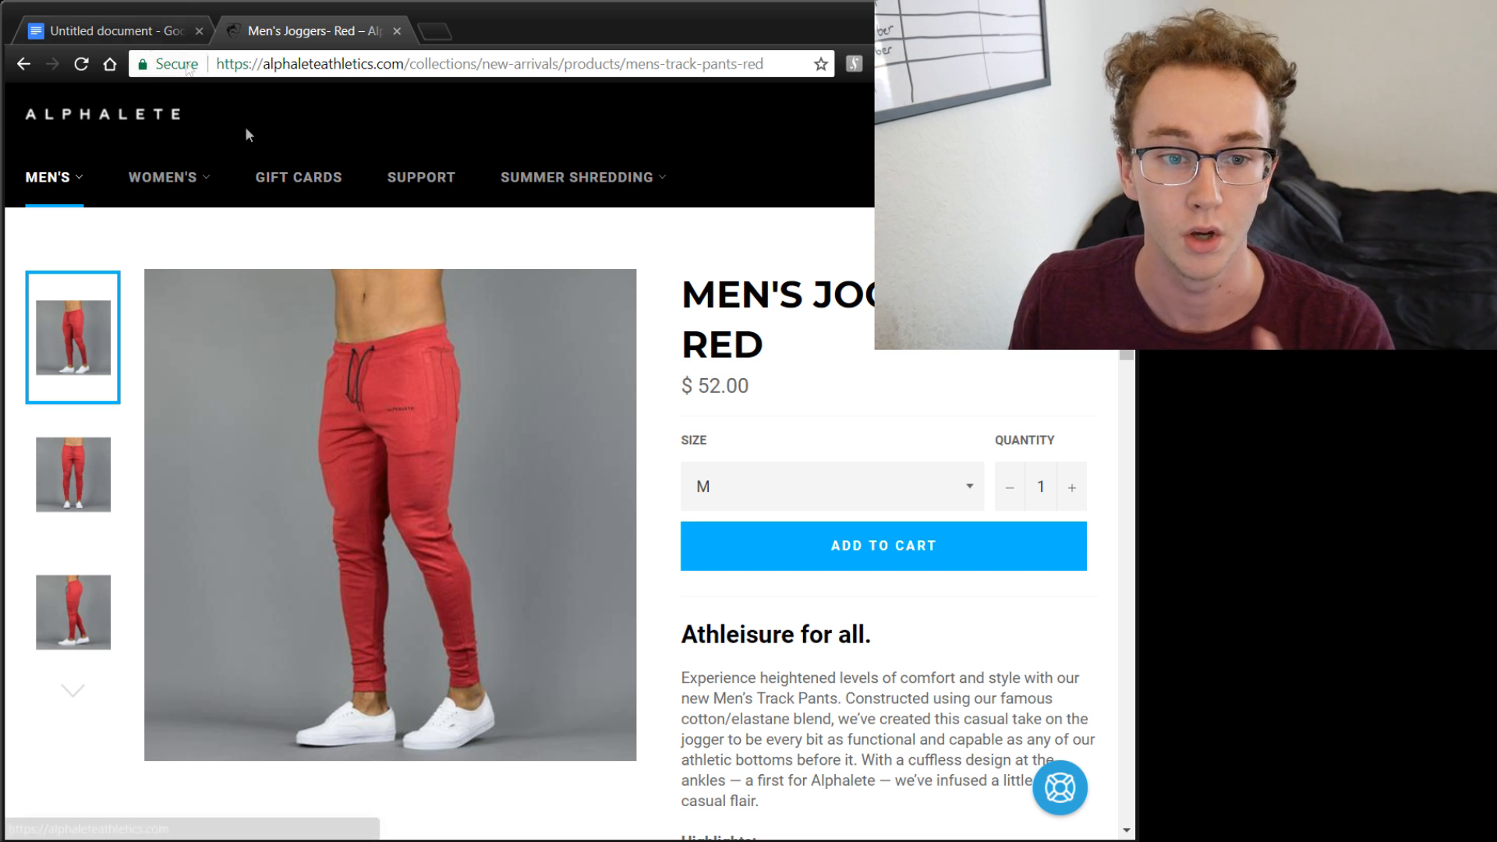
- Switch back to the 'Dropshipping Dead?!' outline and scroll down slightly
{"action": "left_click", "coordinate": [106, 30]}
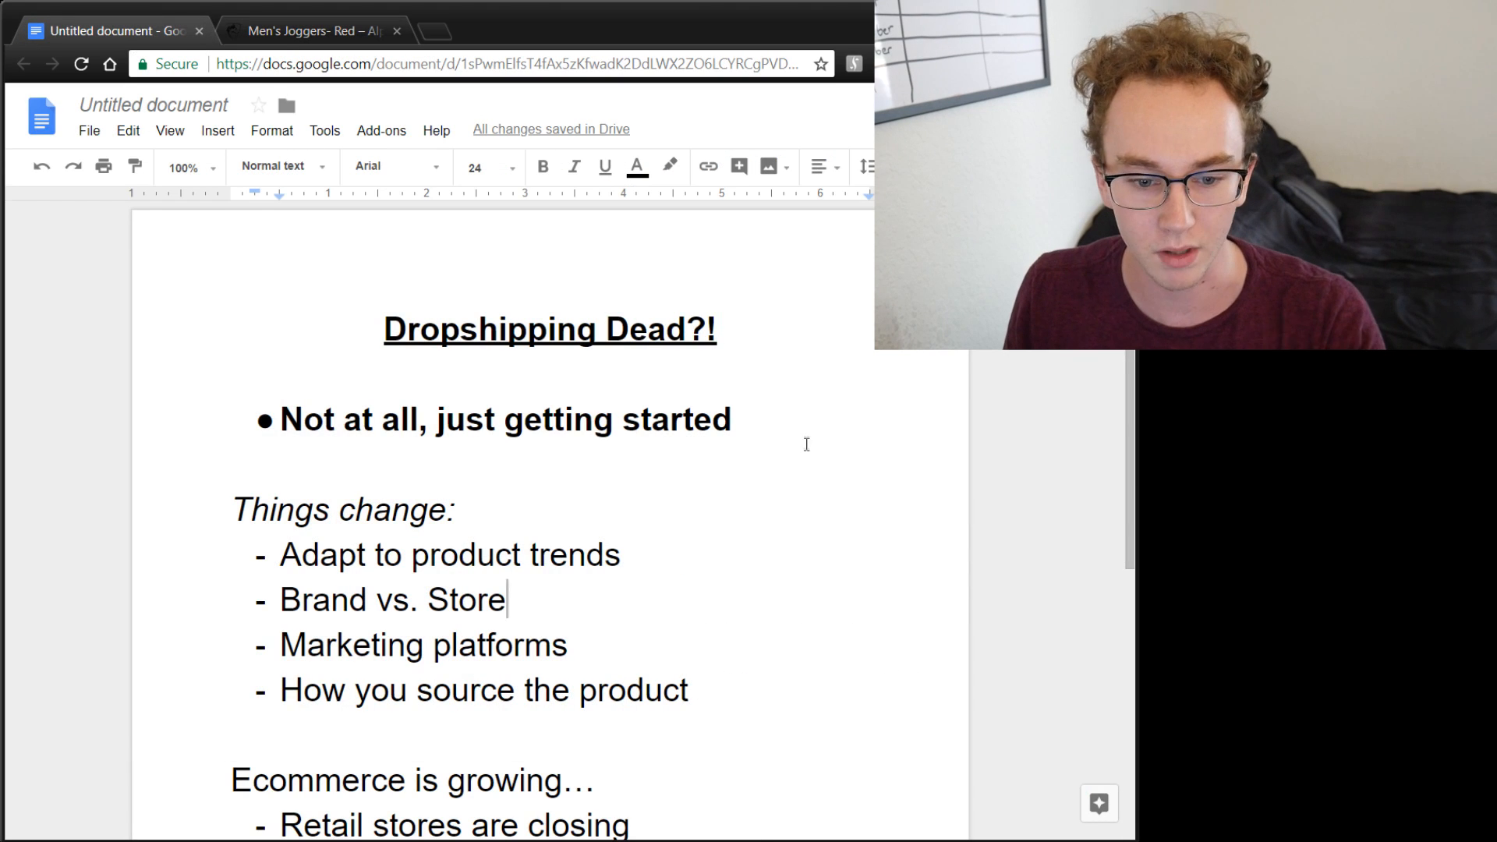
{"action": "scroll", "scroll_direction": "down", "scroll_amount": 3}
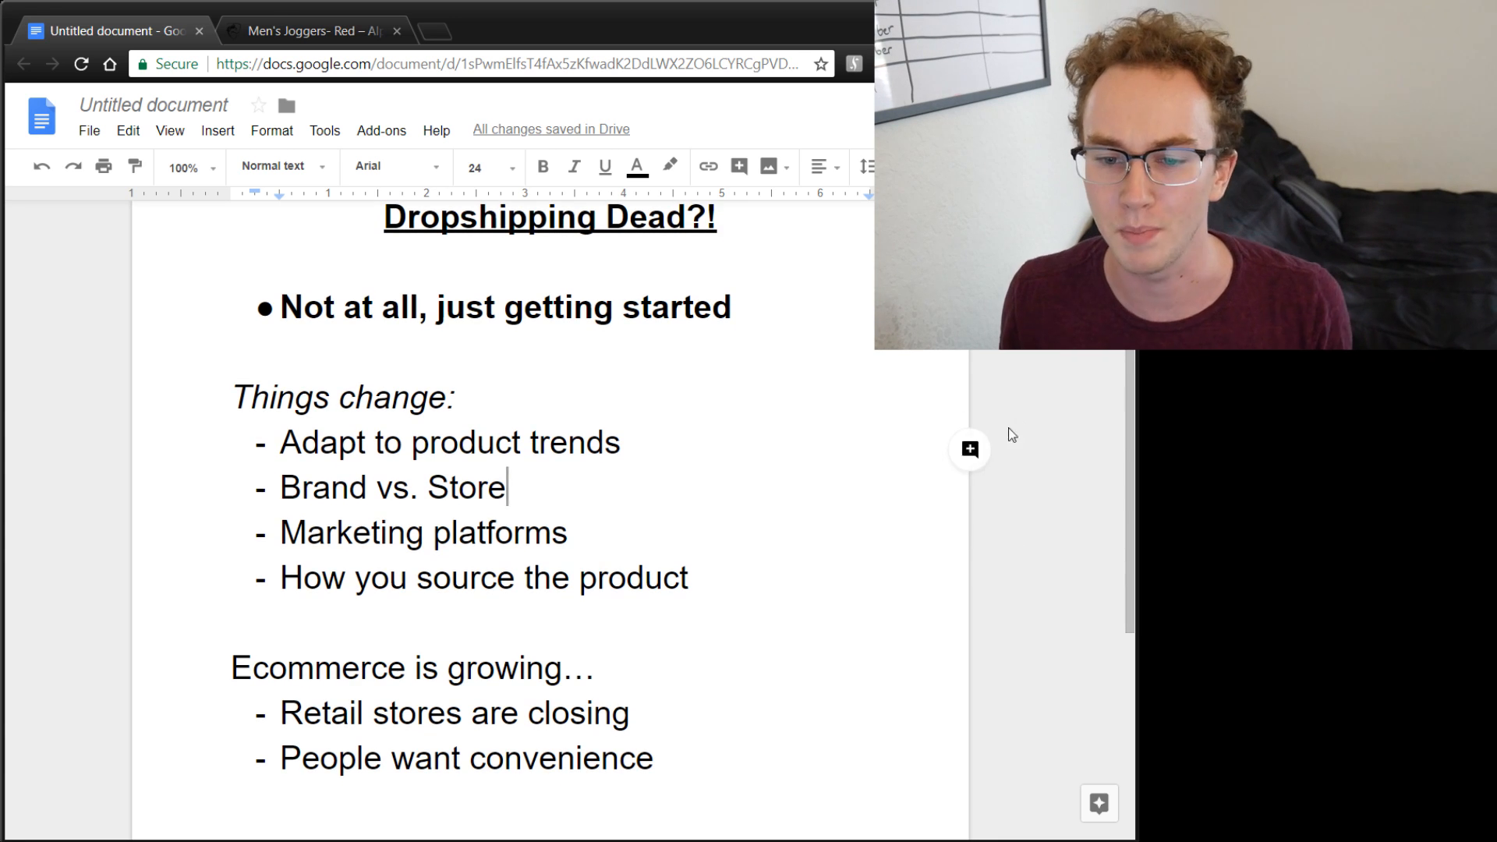
{"action": "mouse_move", "coordinate": [1021, 424]}
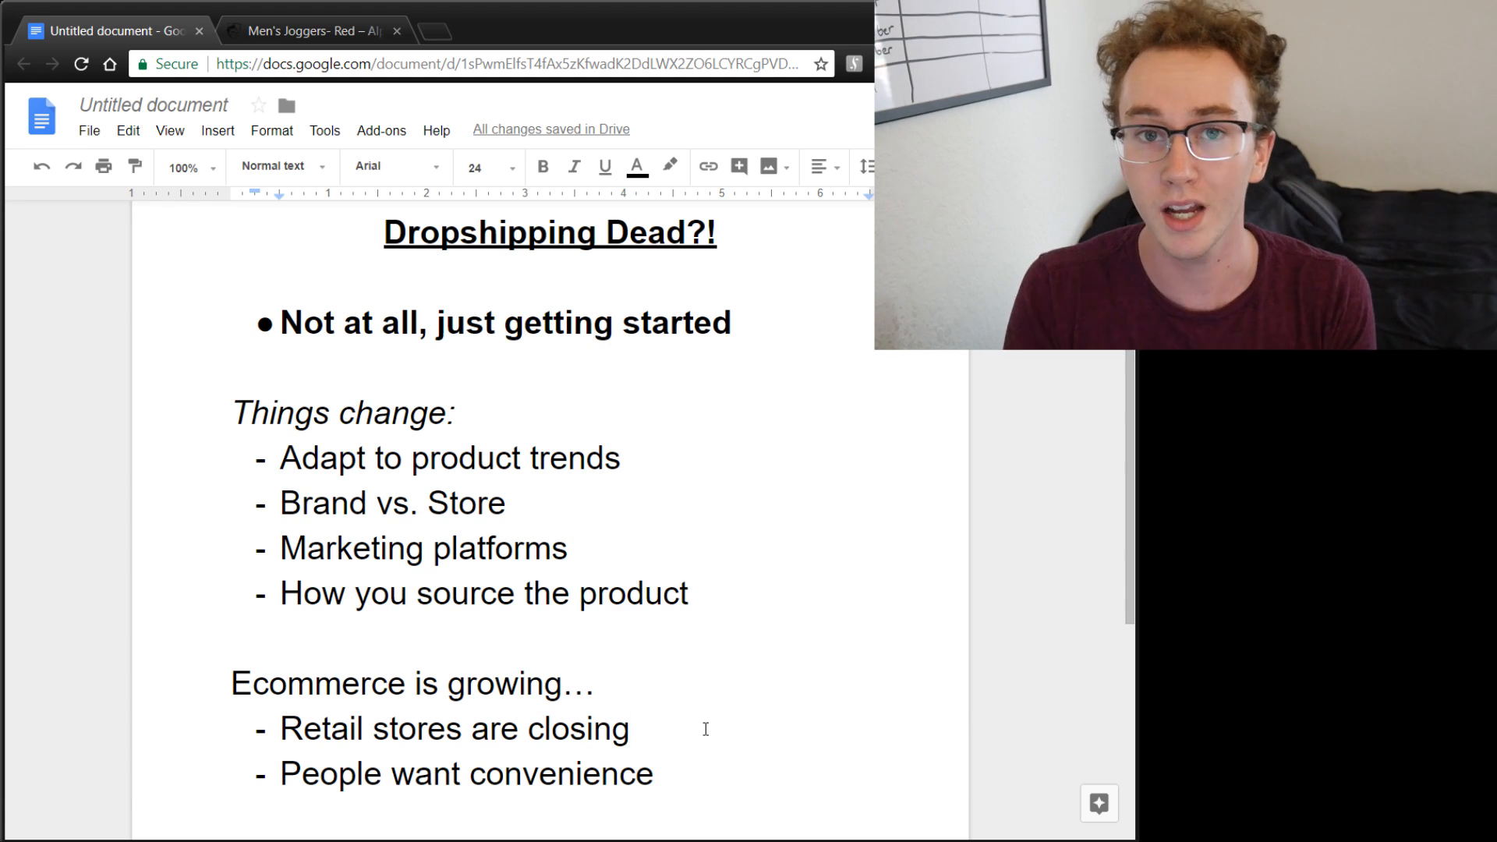
{"action": "double_click", "coordinate": [468, 773]}
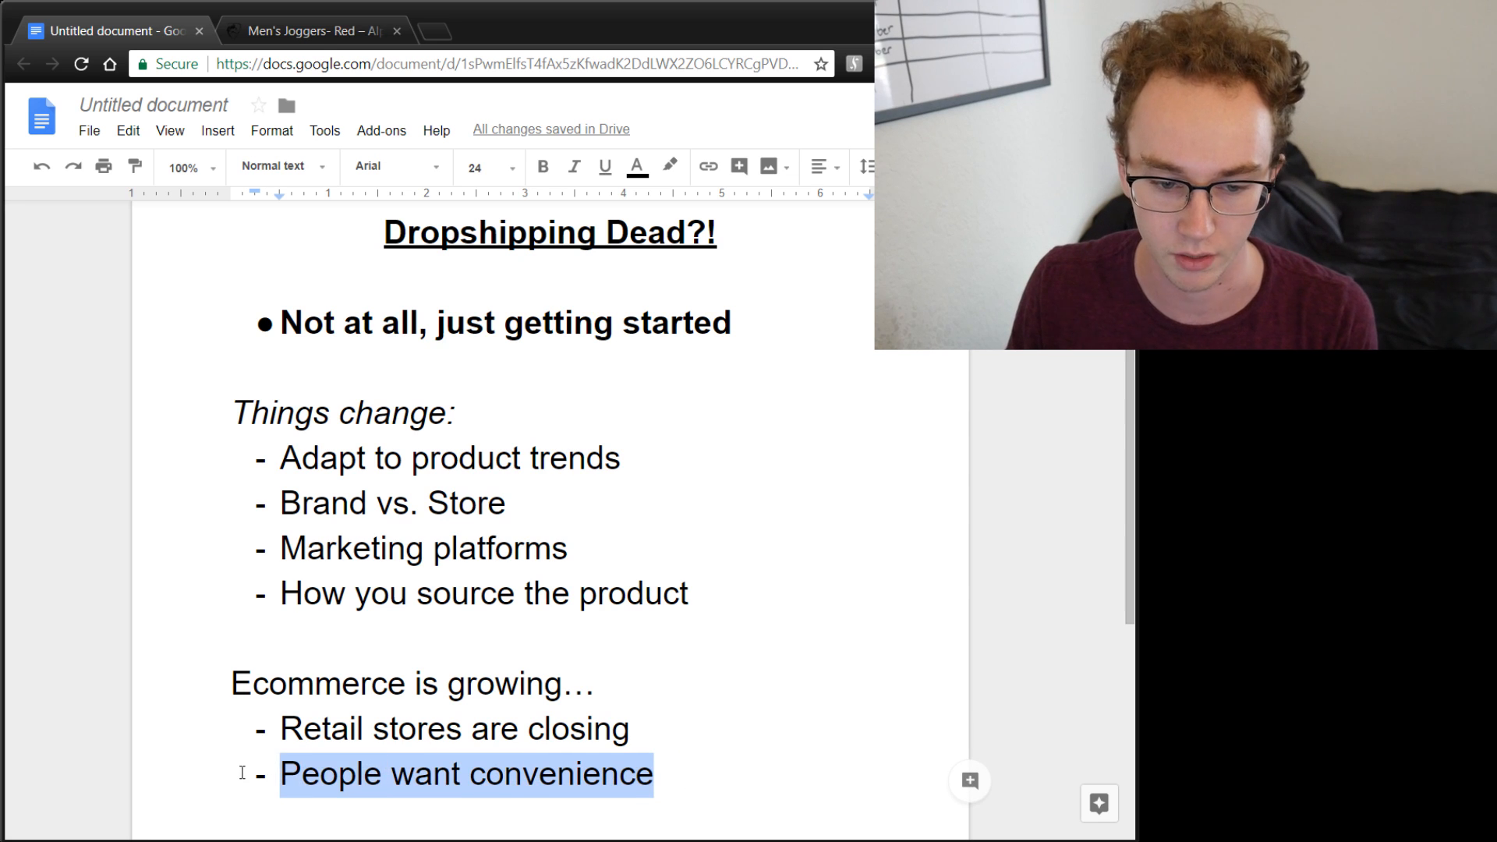
{"action": "left_click", "coordinate": [724, 792]}
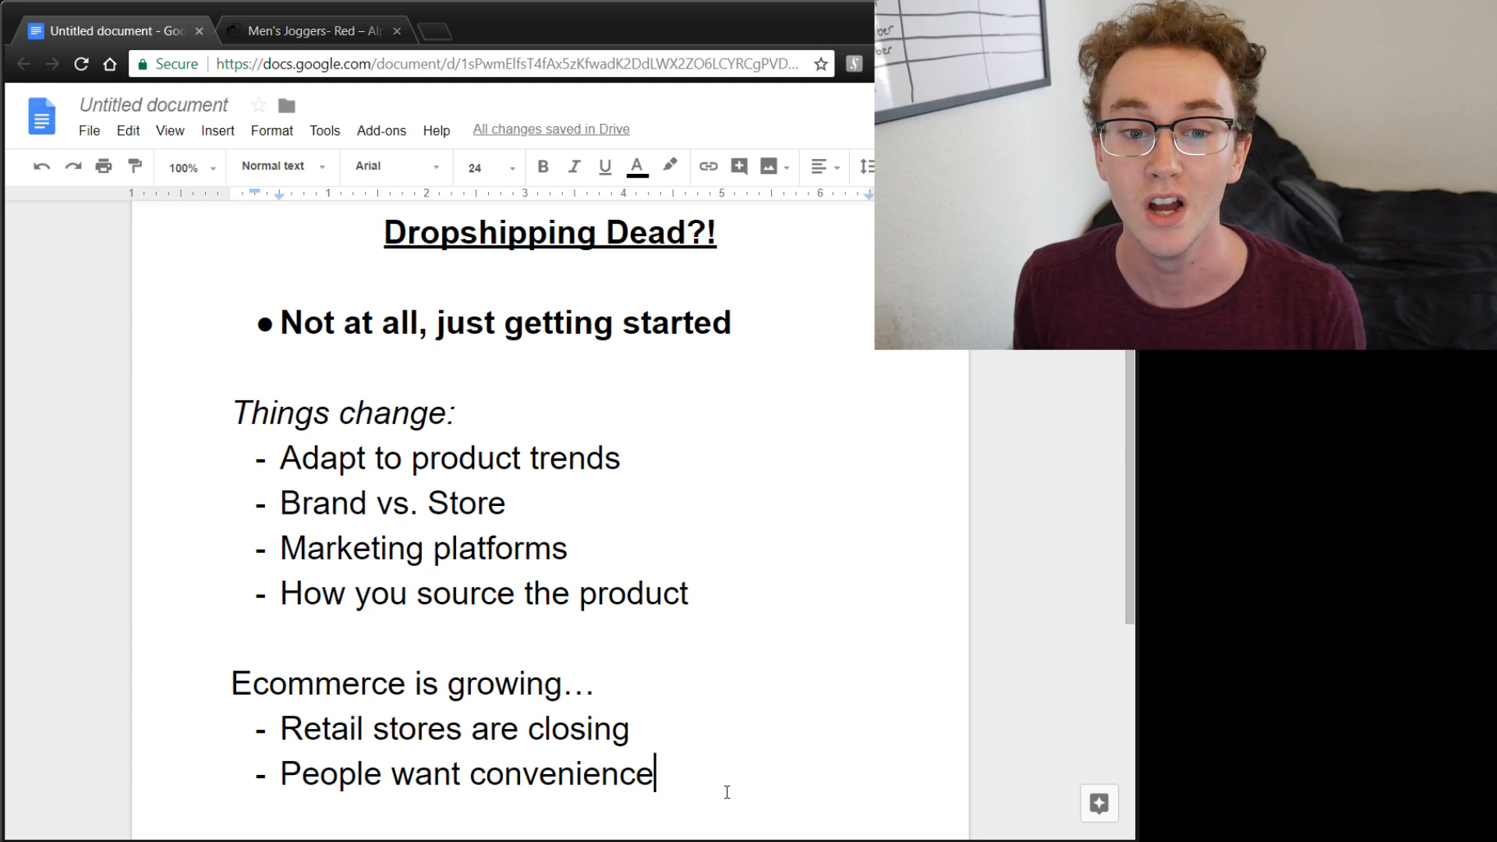
{"action": "mouse_move", "coordinate": [803, 569]}
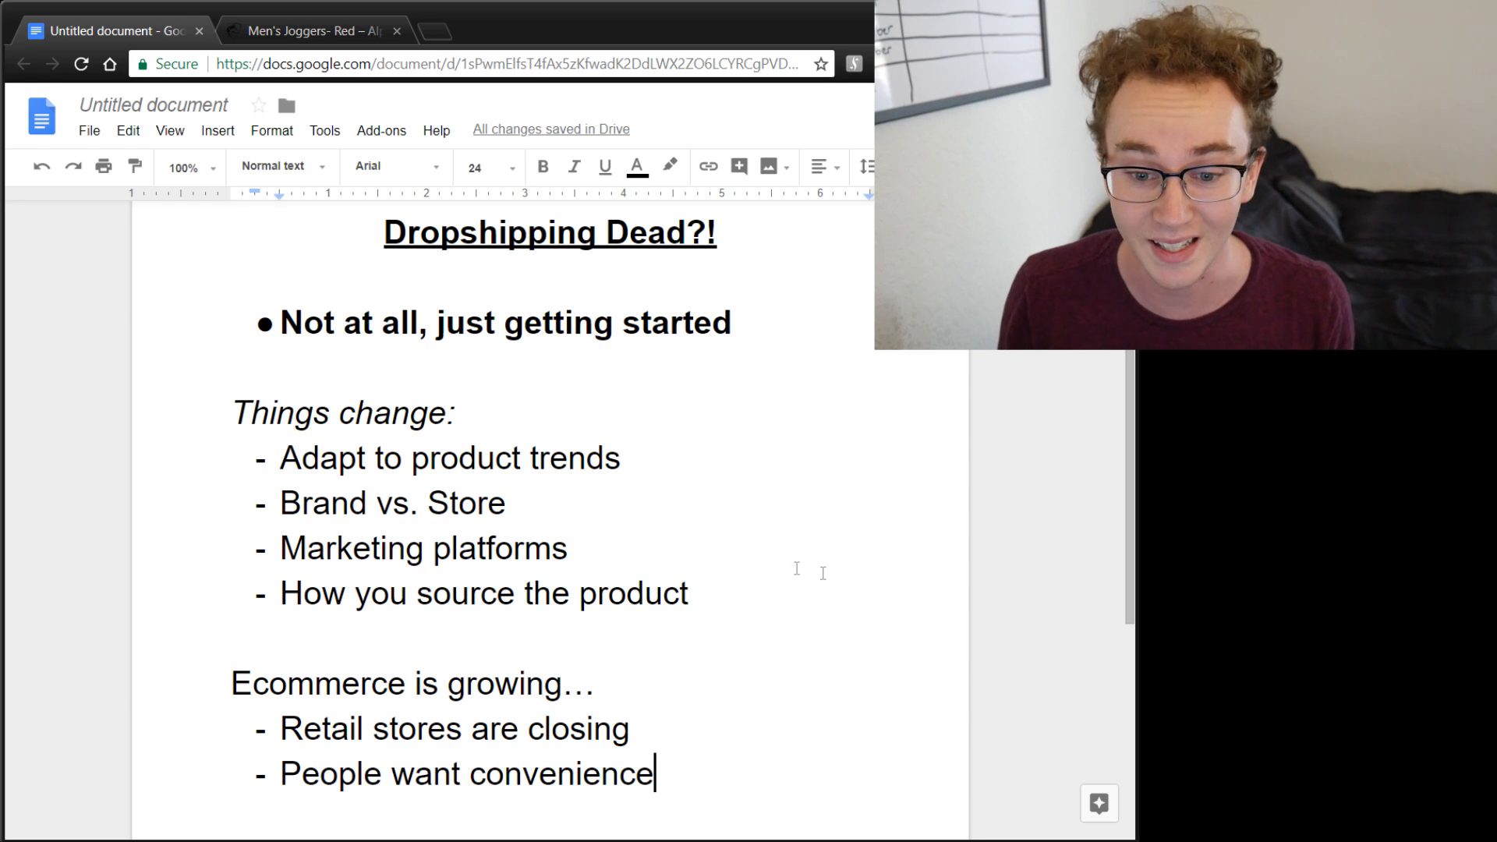
{"action": "scroll", "scroll_direction": "up", "scroll_amount": 3}
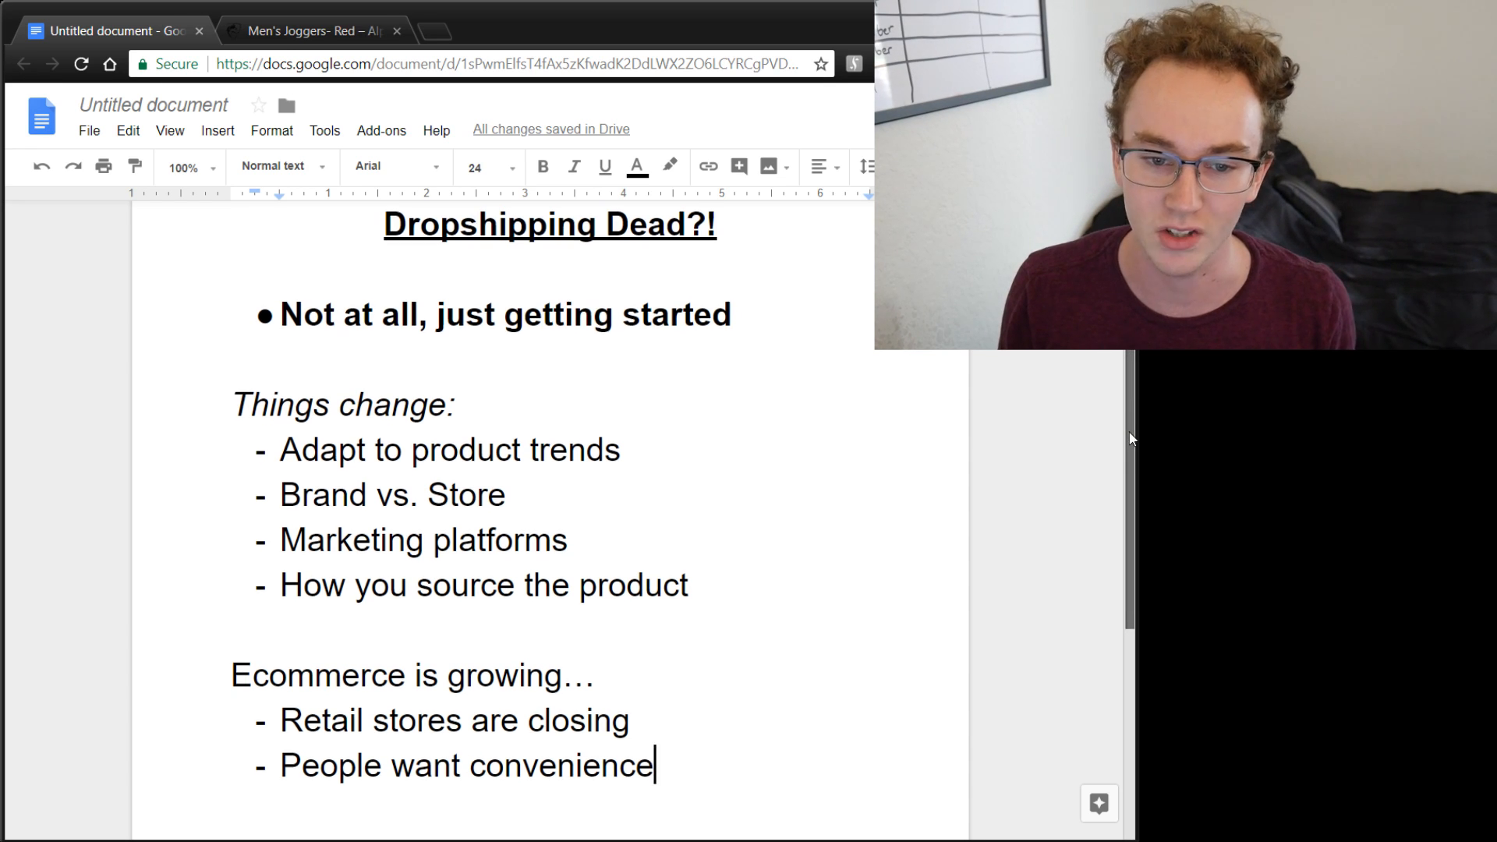